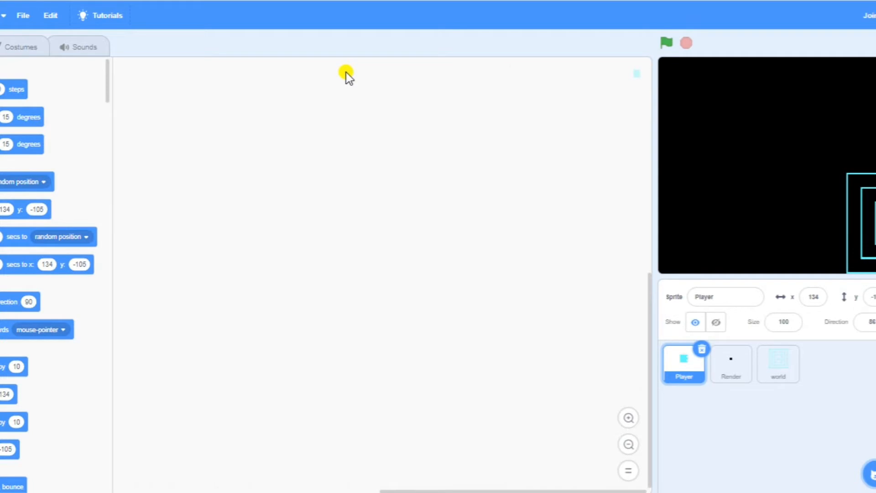
mouse_move(43, 73)
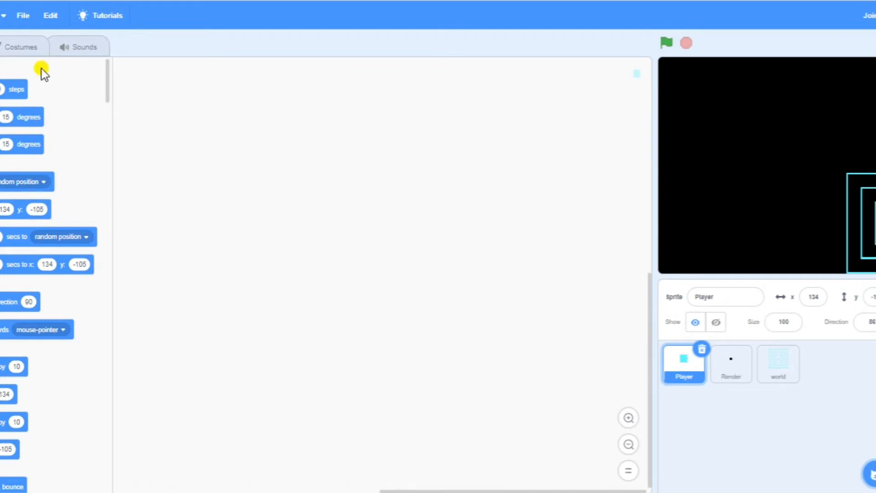
Inspect the Player's cyan square costume zoomed in.
click(21, 45)
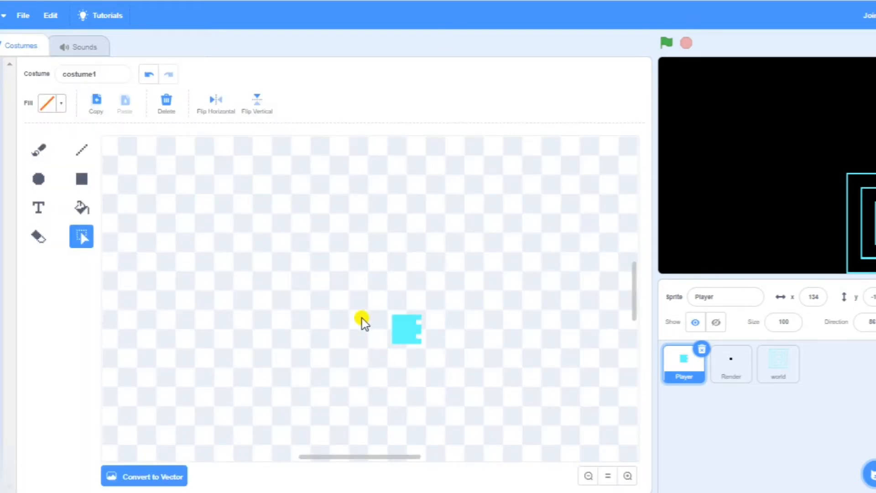
click(407, 329)
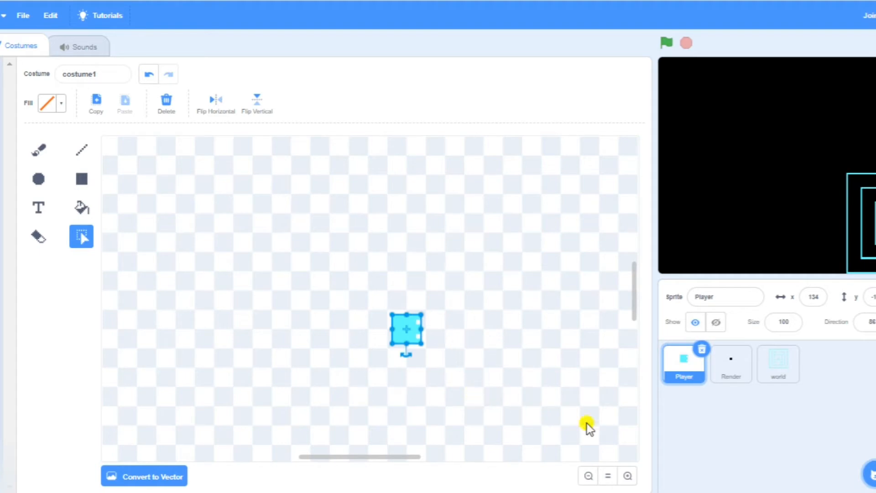
click(627, 475)
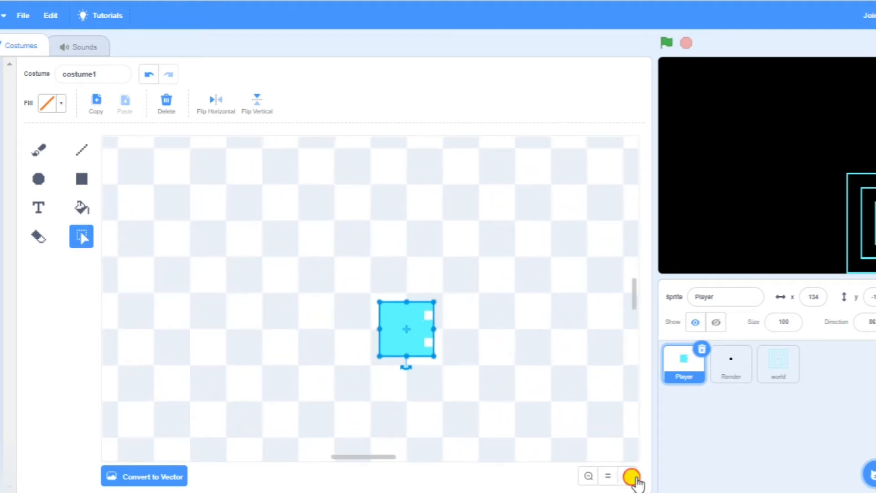
Inspect the Render sprite's small black dot costume, zooming in on it twice.
click(730, 363)
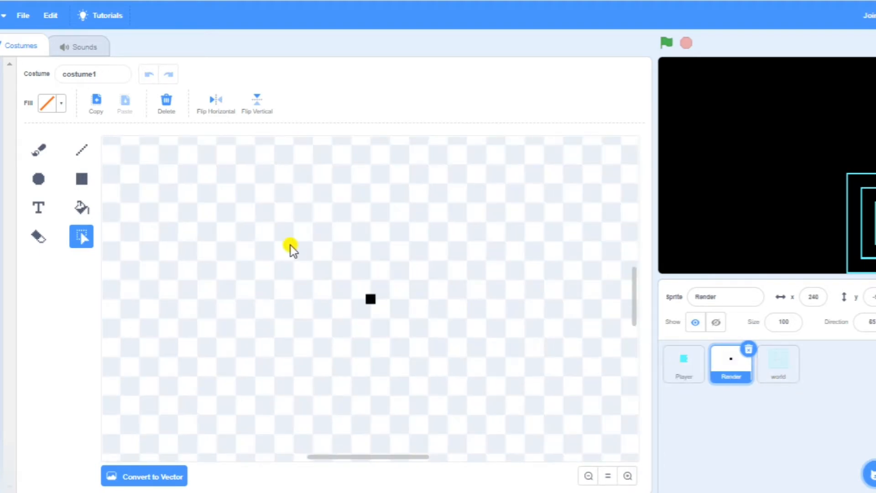
click(626, 476)
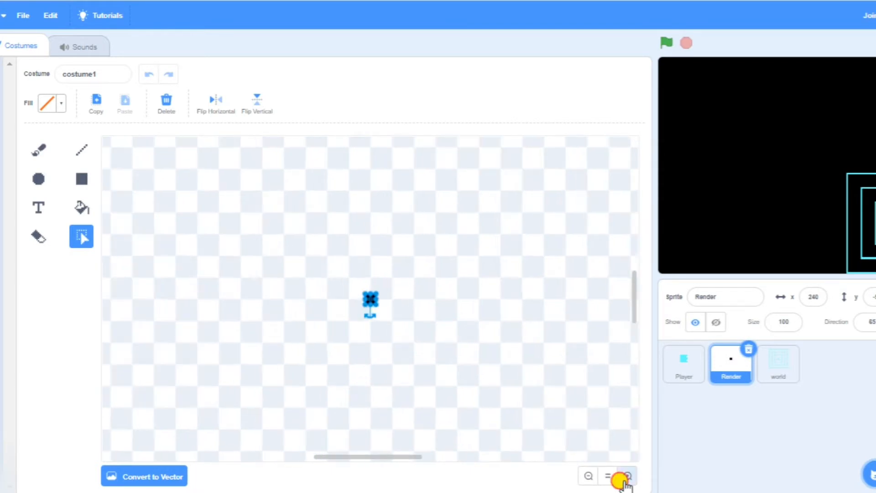
click(627, 476)
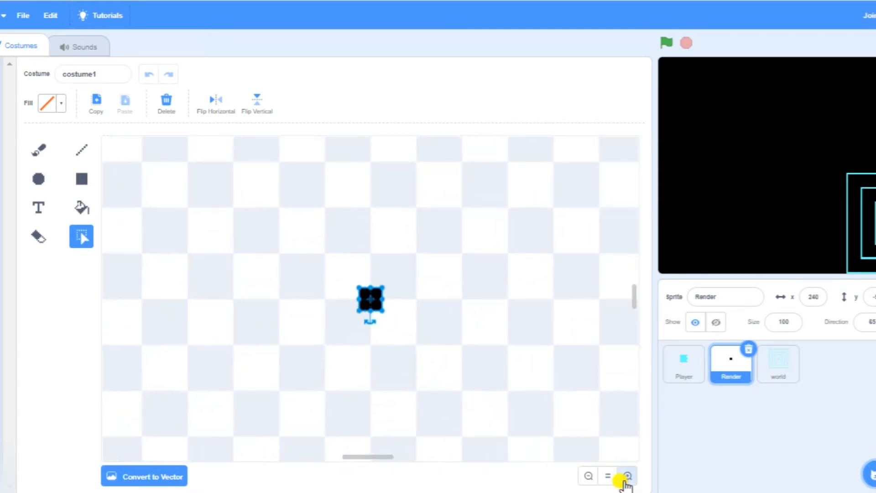
click(778, 363)
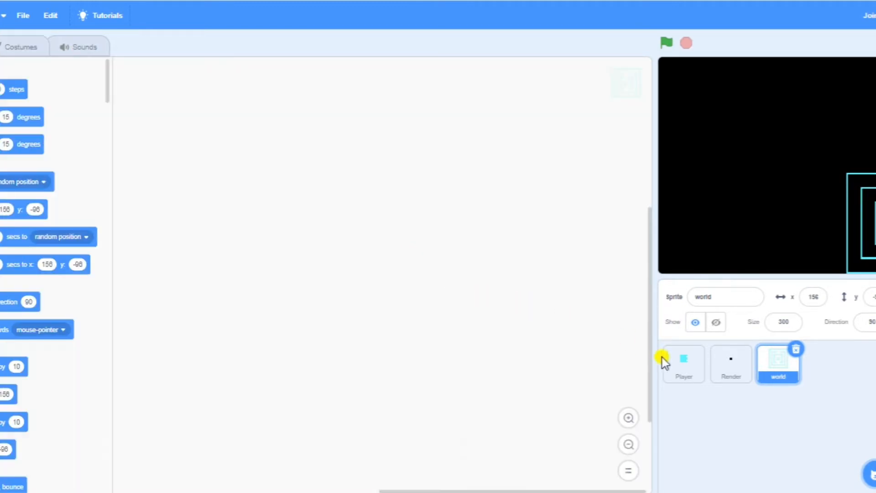
Begin the Player's green-flag script with a show block.
click(683, 364)
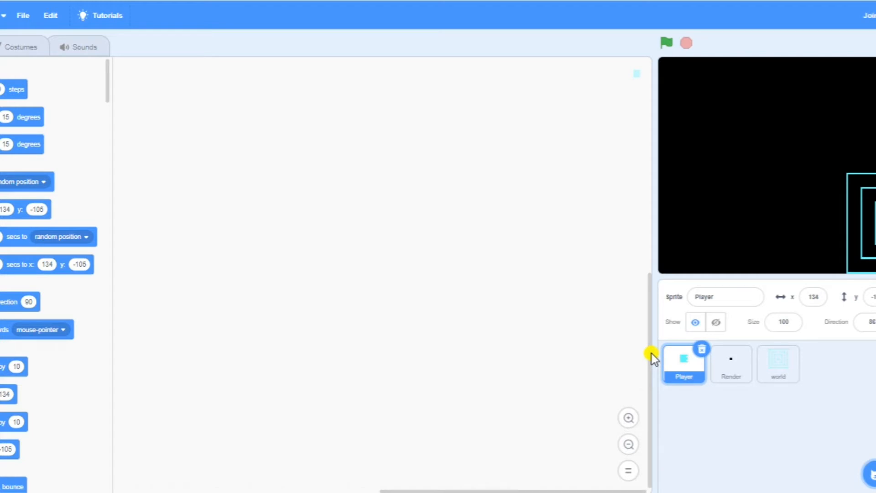
mouse_move(528, 384)
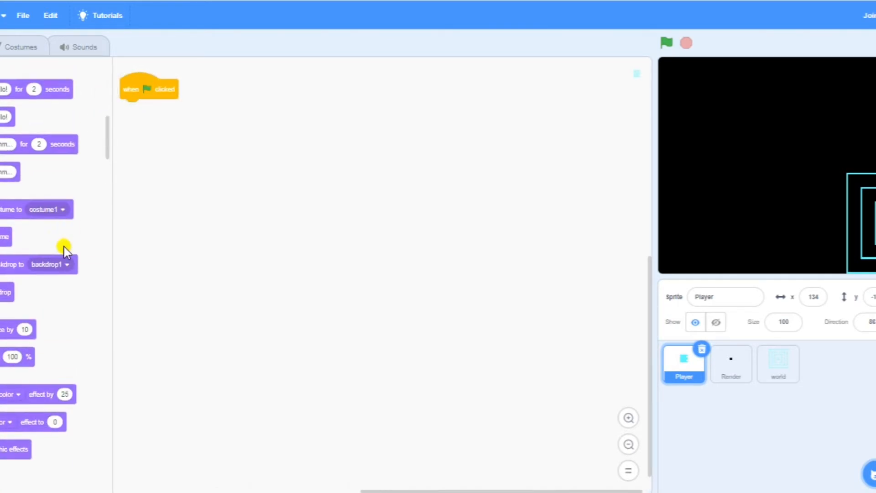
scroll(down, 3)
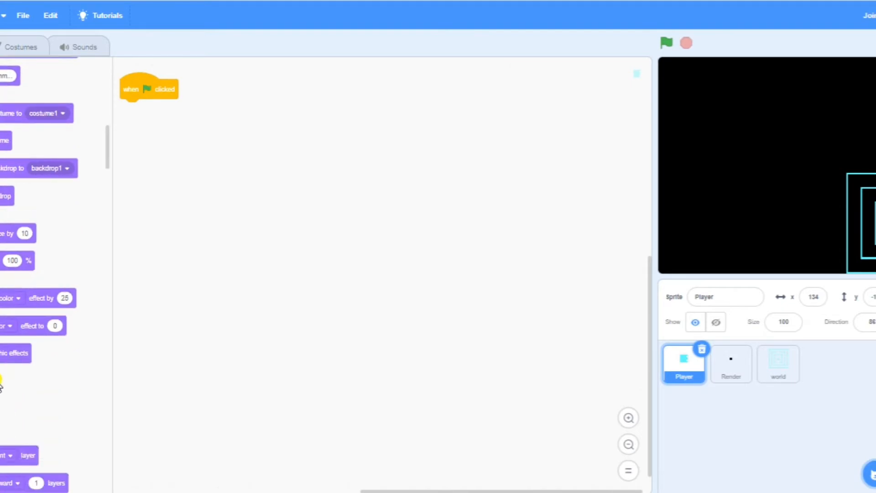
scroll(down, 3)
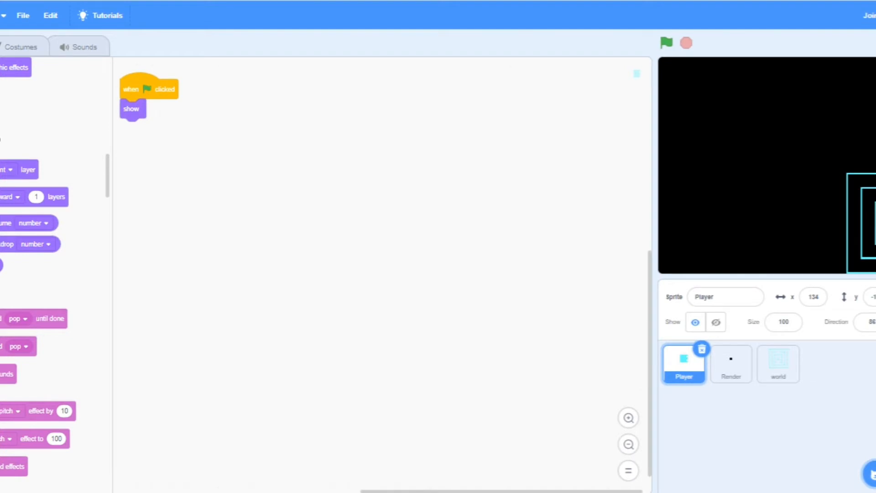
scroll(up, 3)
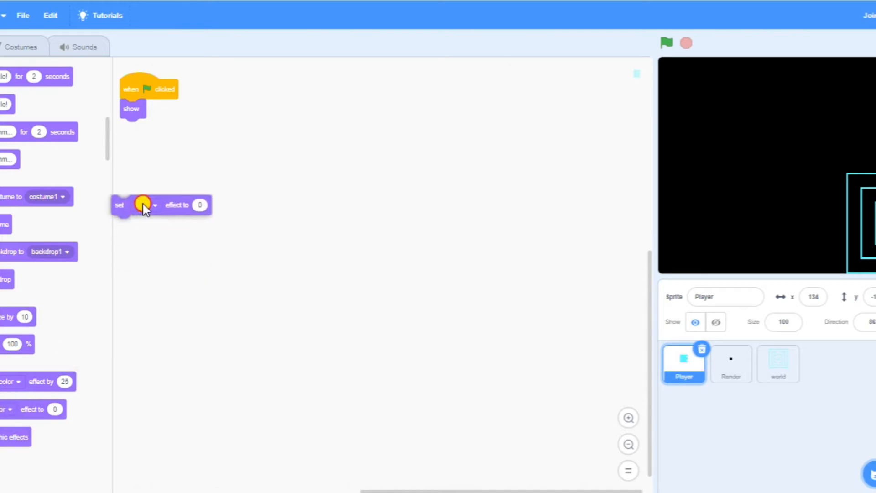
Add a set effect block under show and choose the ghost effect (value 98).
drag(143, 204, 162, 128)
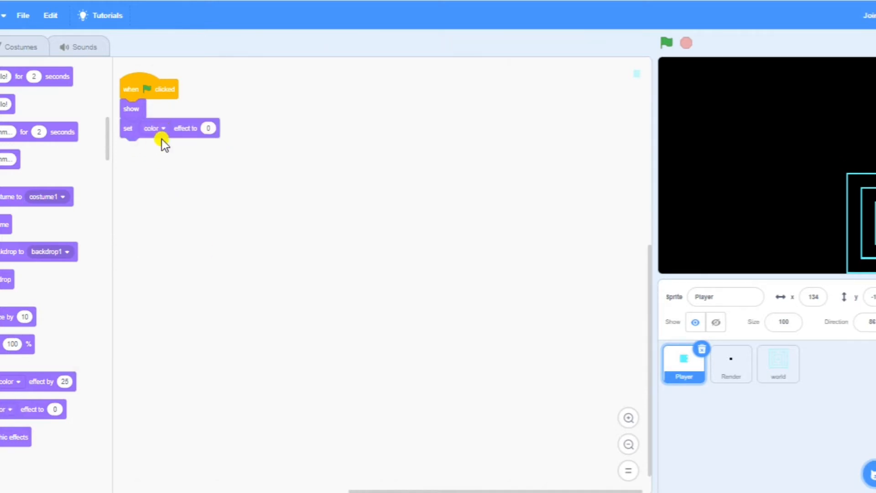
click(155, 128)
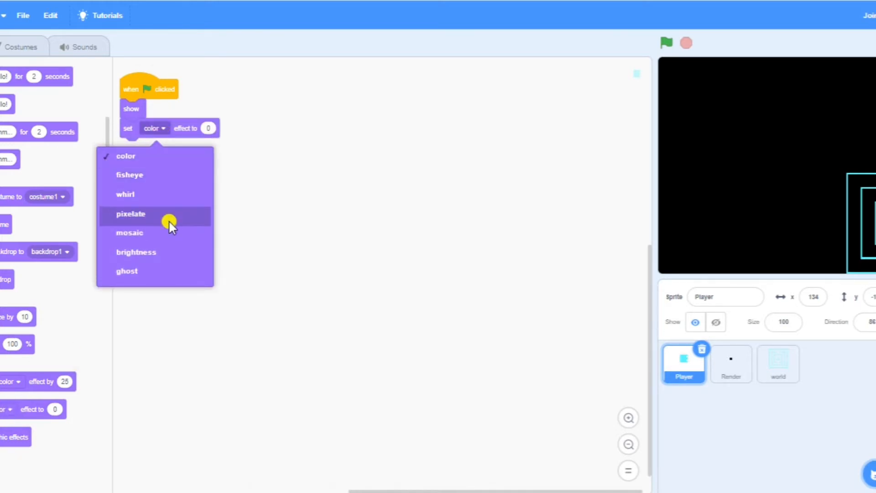
click(126, 270)
text(98)
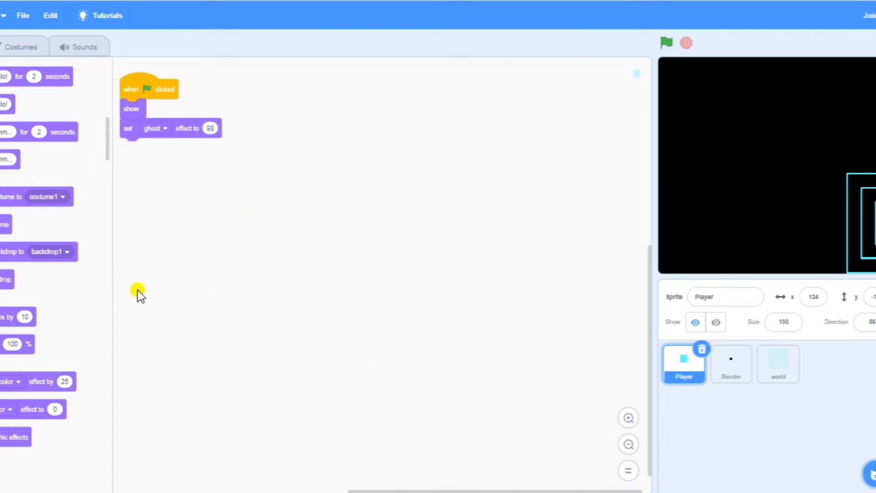
scroll(up, 3)
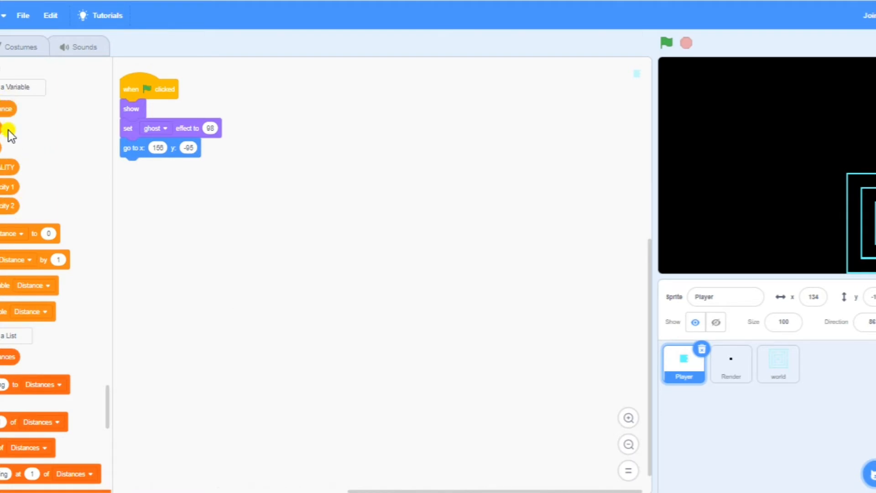
mouse_move(32, 220)
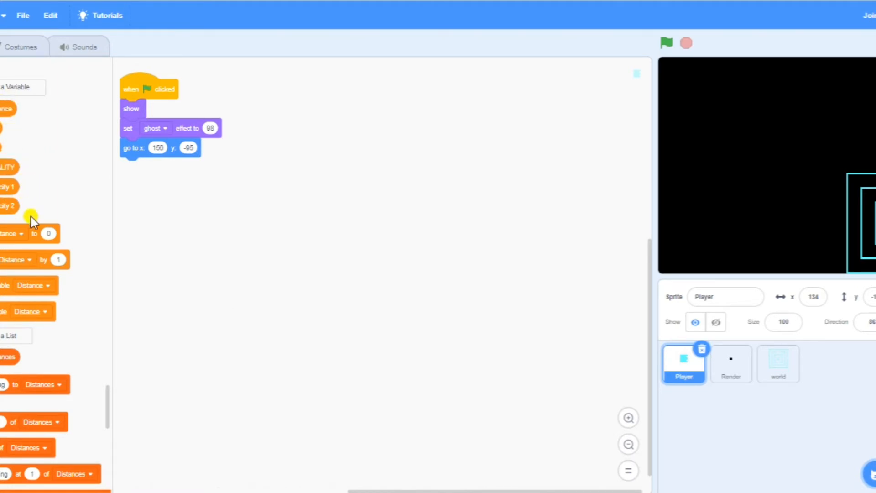
mouse_move(98, 361)
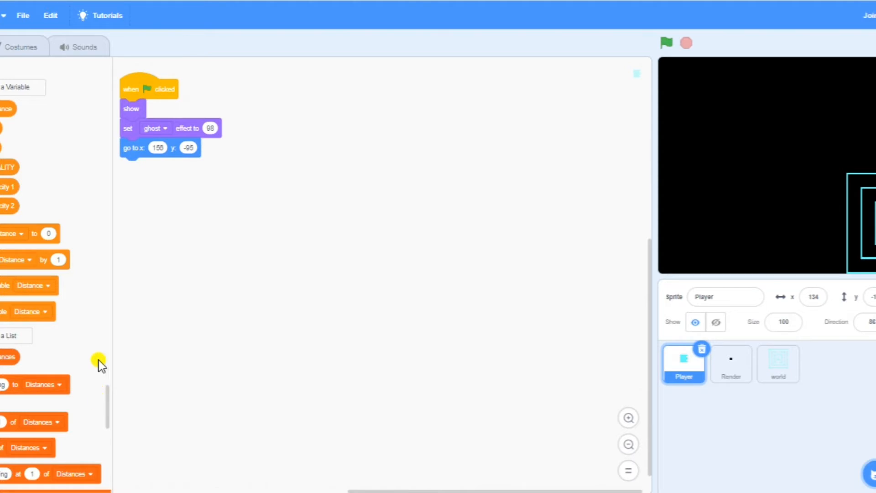
mouse_move(106, 398)
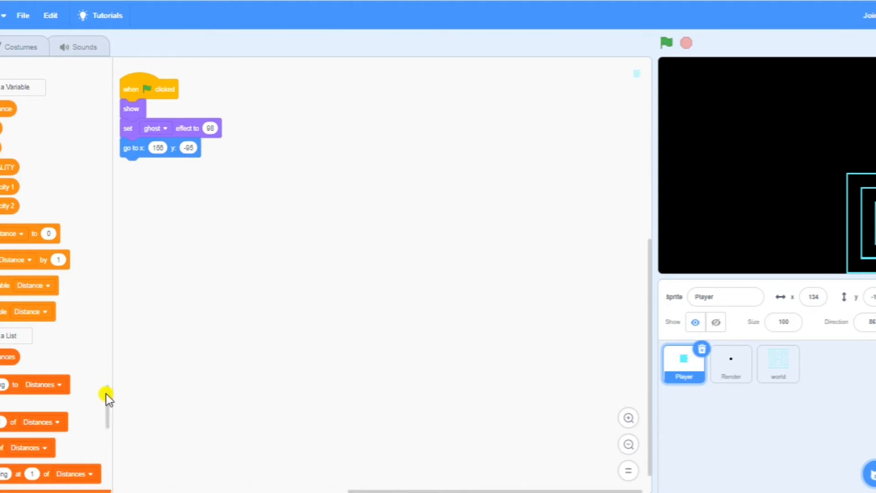
mouse_move(47, 184)
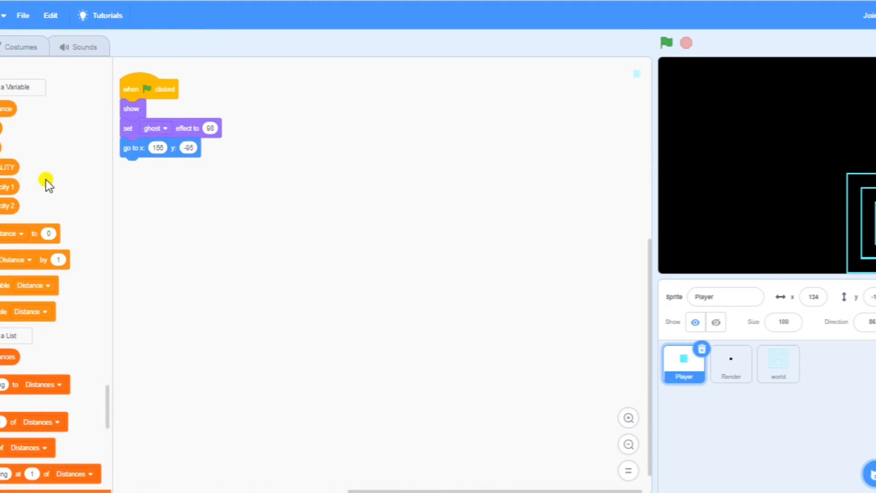
mouse_move(76, 233)
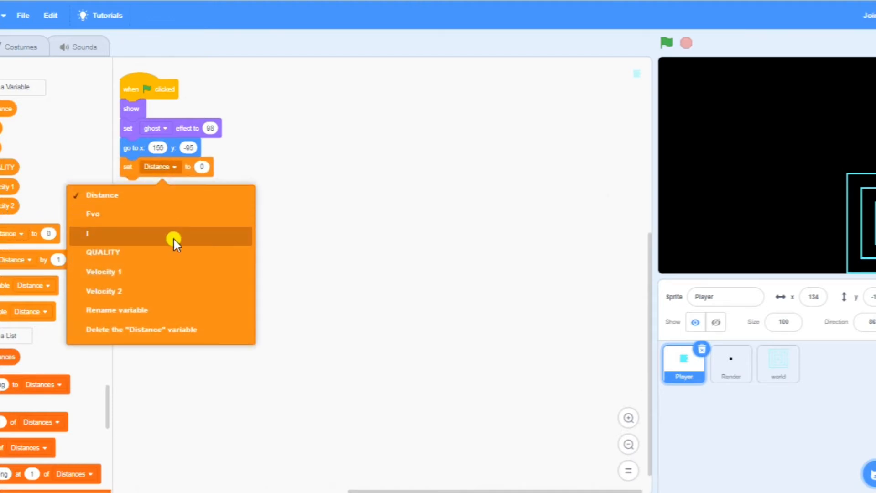
mouse_move(175, 275)
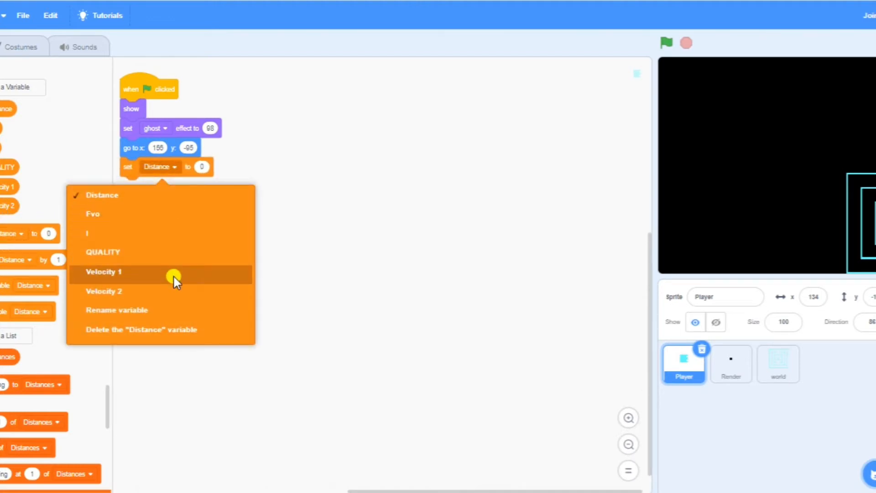
Make the final set block update Velocity 1 to 0 instead of Distance.
click(103, 272)
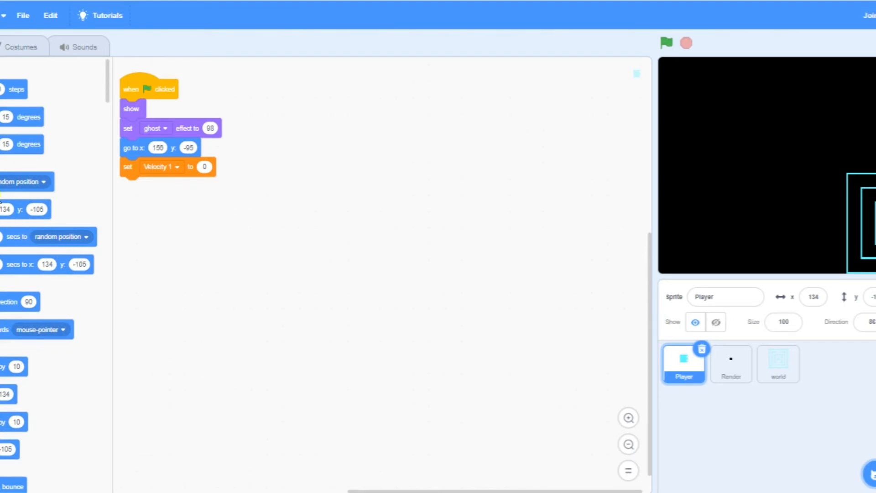
mouse_move(4, 313)
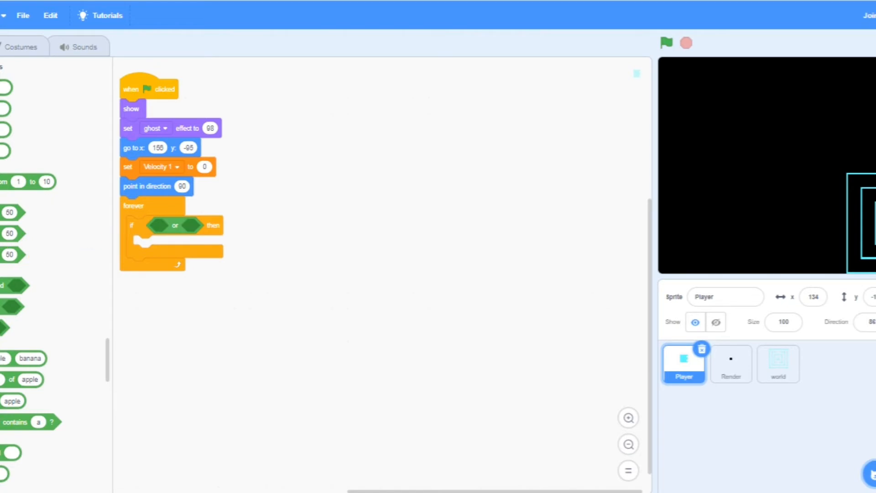
Make the if condition test key left arrow pressed or key a pressed.
scroll(down, 3)
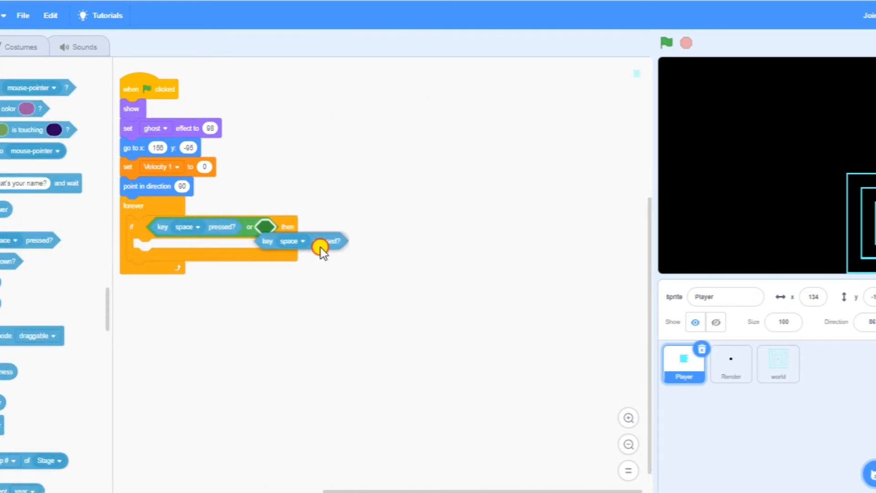
click(183, 226)
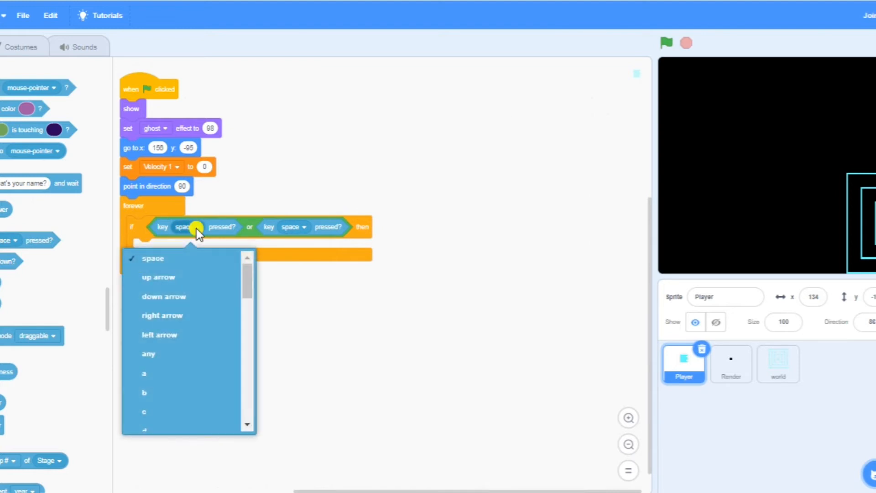
click(159, 334)
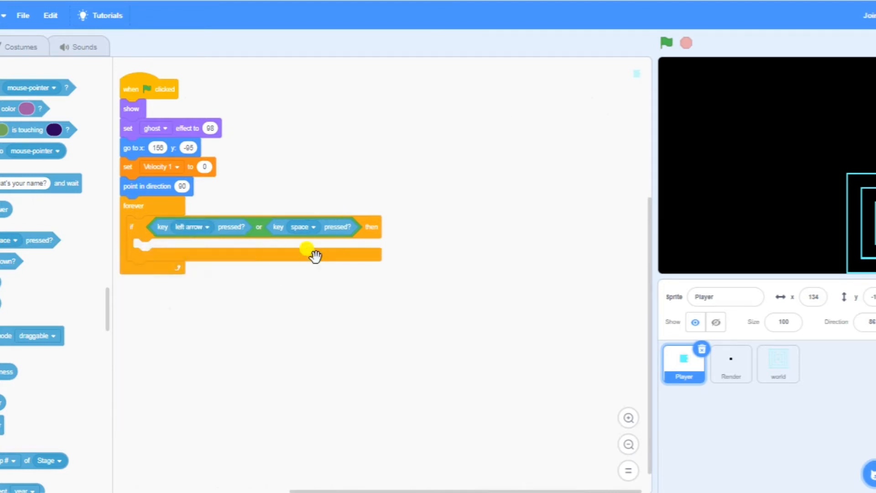
click(302, 227)
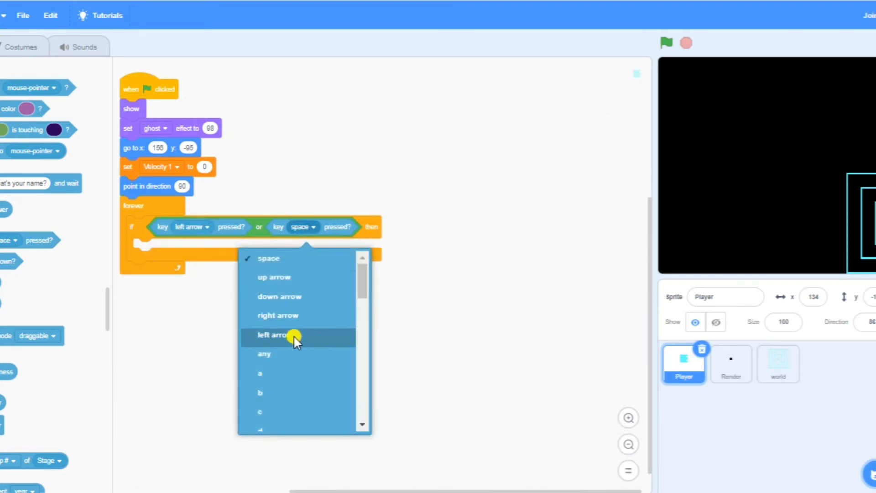
click(260, 372)
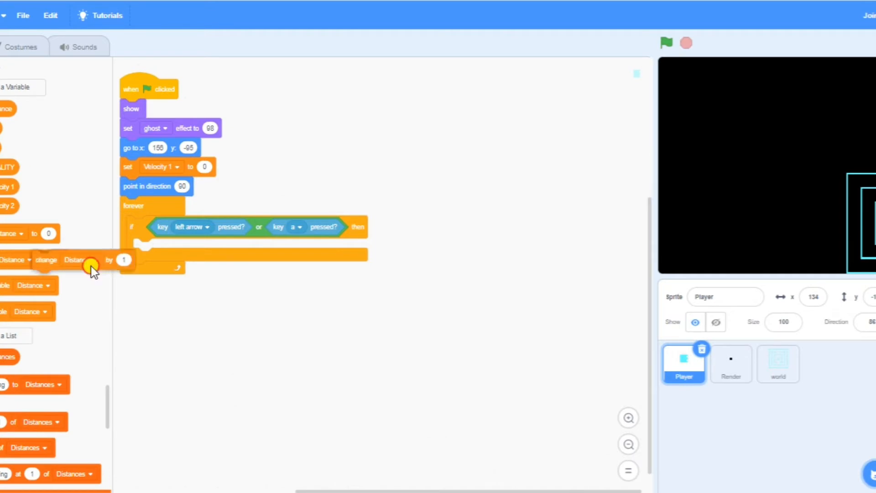
Make the change block inside the if change Velocity 1 by -4.
click(181, 248)
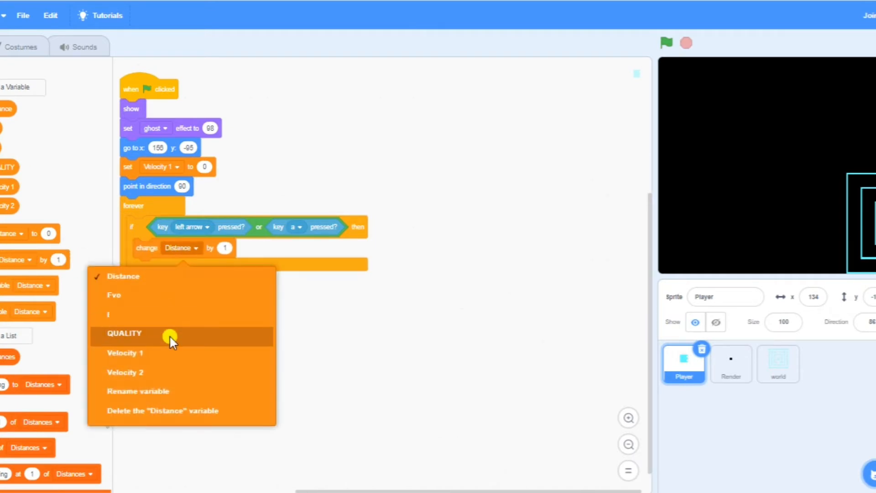
click(125, 352)
text(-4)
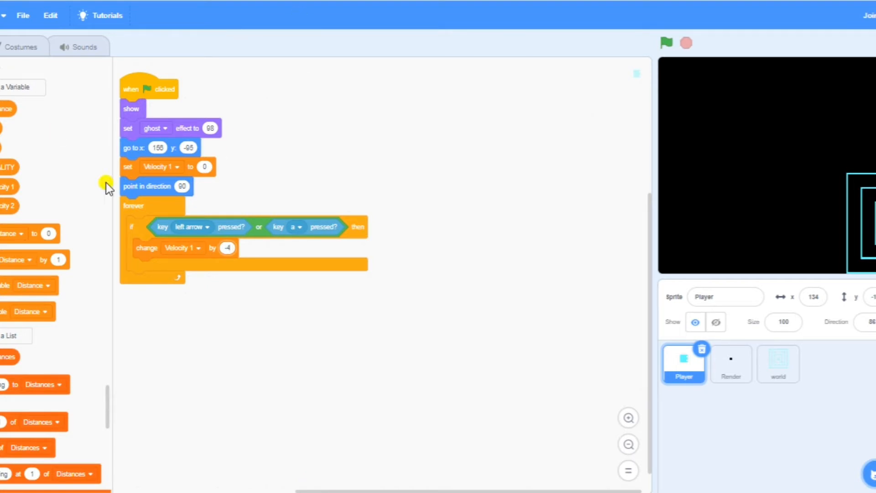
mouse_move(140, 229)
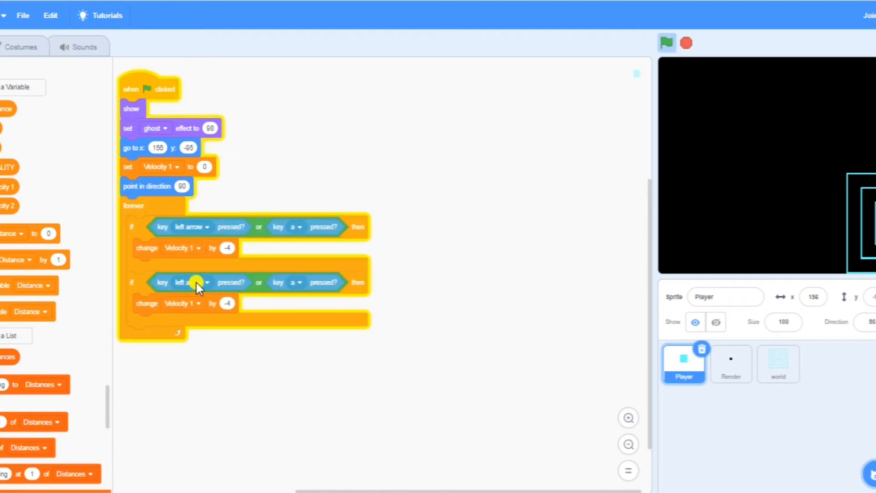
Switch the duplicated condition's first key to right arrow.
click(190, 282)
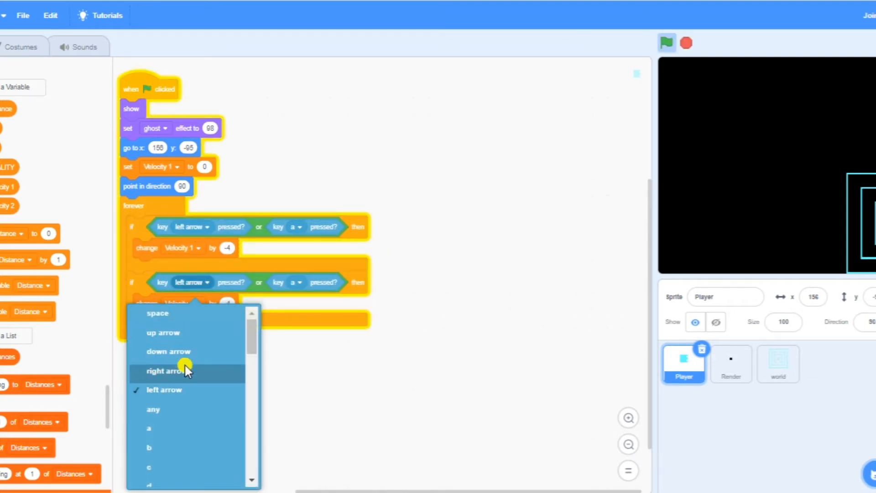
click(165, 371)
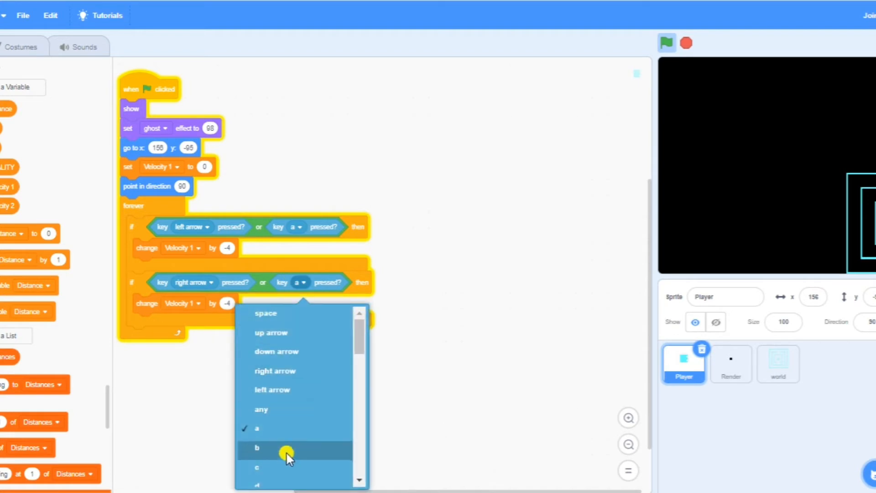
mouse_move(277, 474)
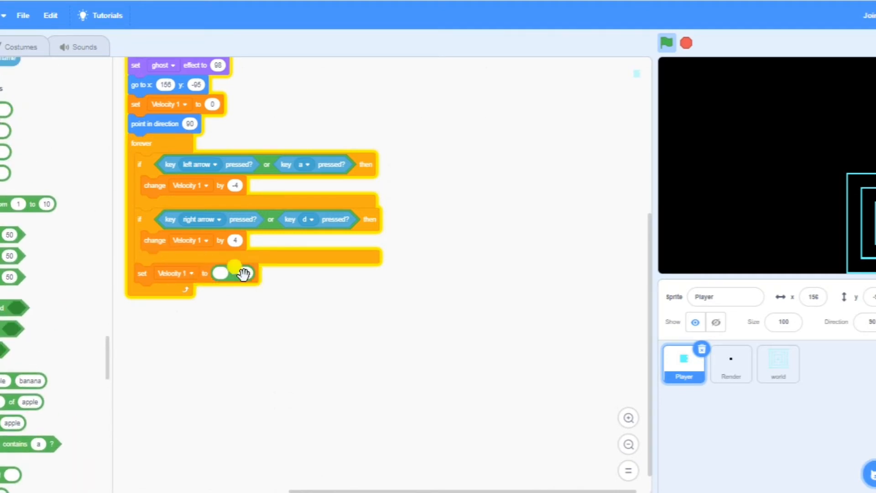
Put a subtraction operator into the set Velocity 1 value.
click(235, 272)
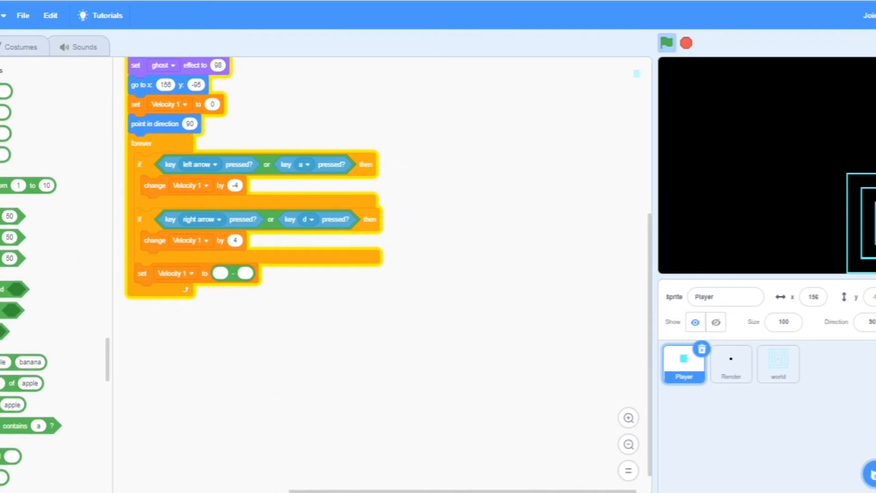
scroll(down, 3)
text(0.5)
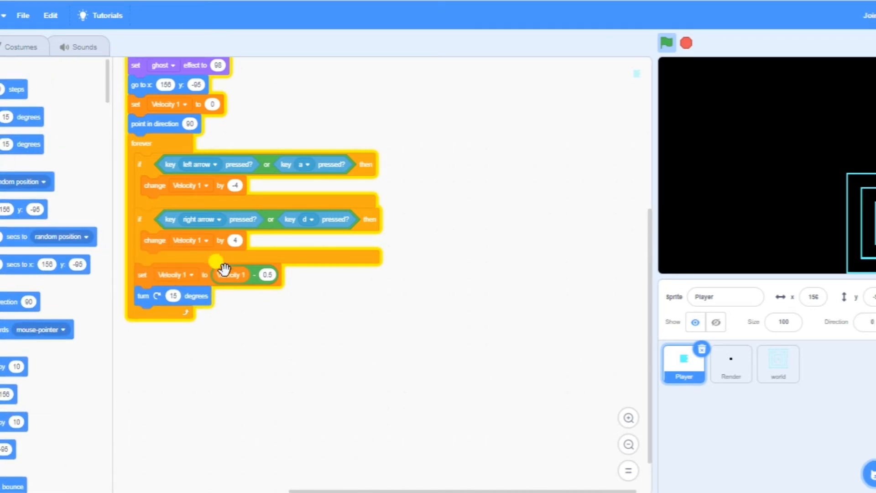
Copy the Velocity 1 reporter into a turn degrees block after Velocity 1 - 0.5.
right_click(252, 277)
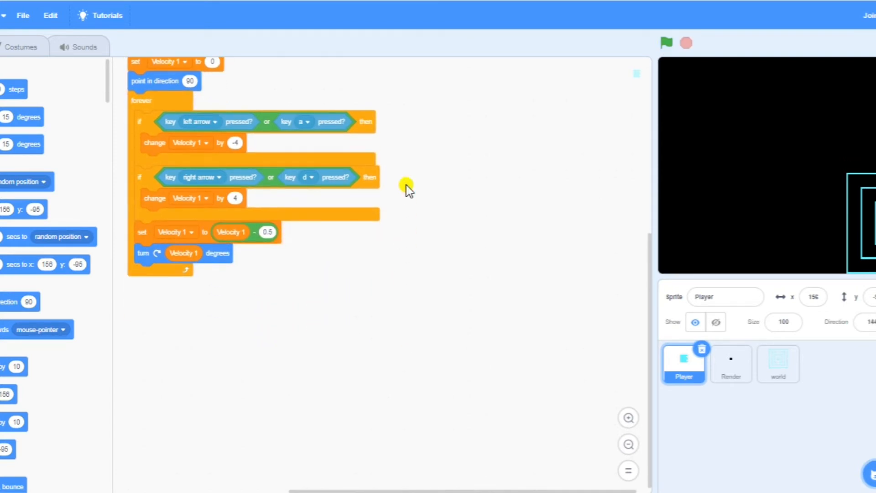
scroll(down, 3)
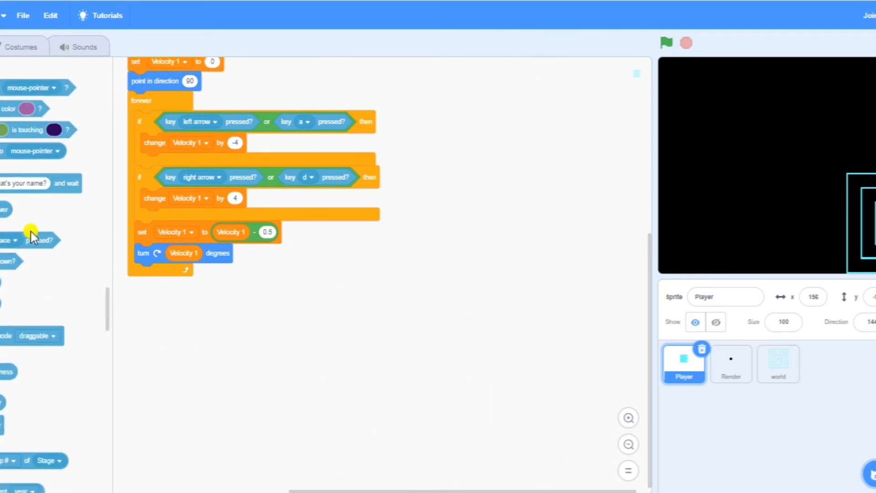
scroll(down, 3)
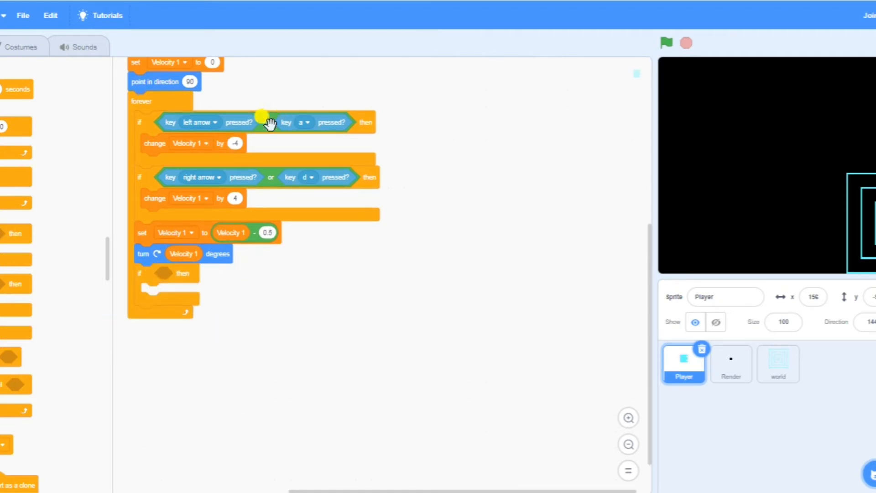
Duplicate the key condition into a new if testing up arrow or w.
right_click(268, 122)
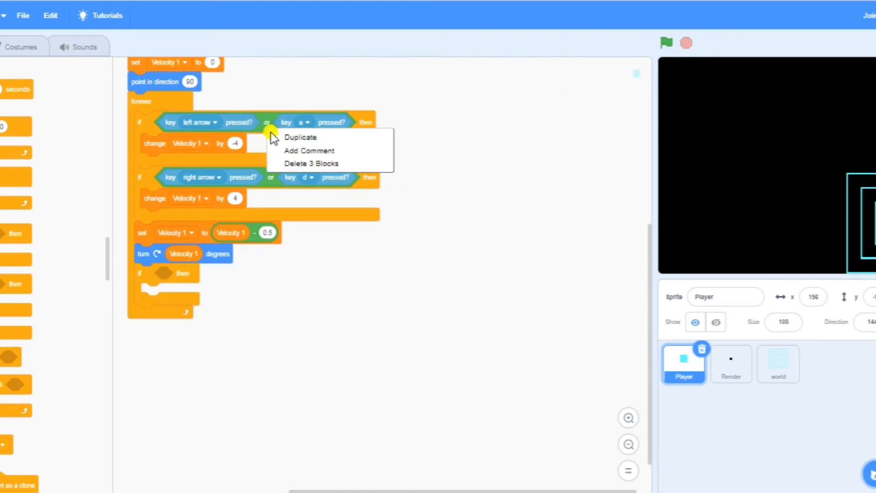
click(300, 137)
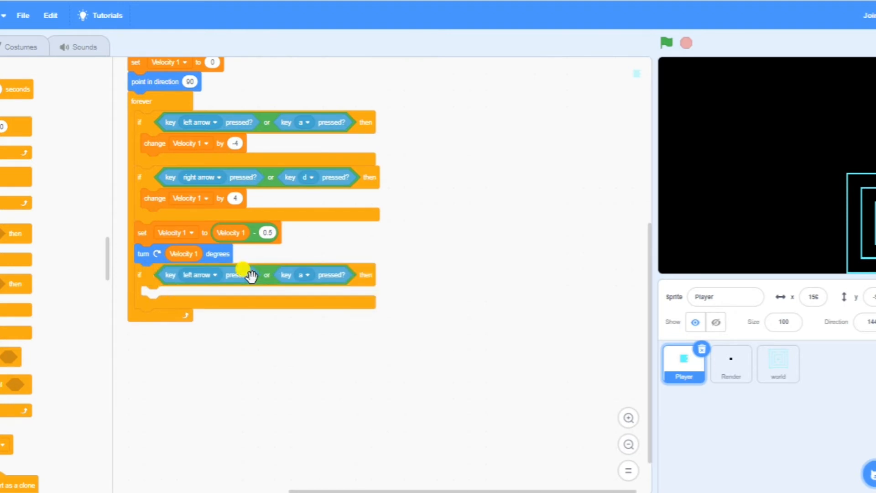
mouse_move(156, 275)
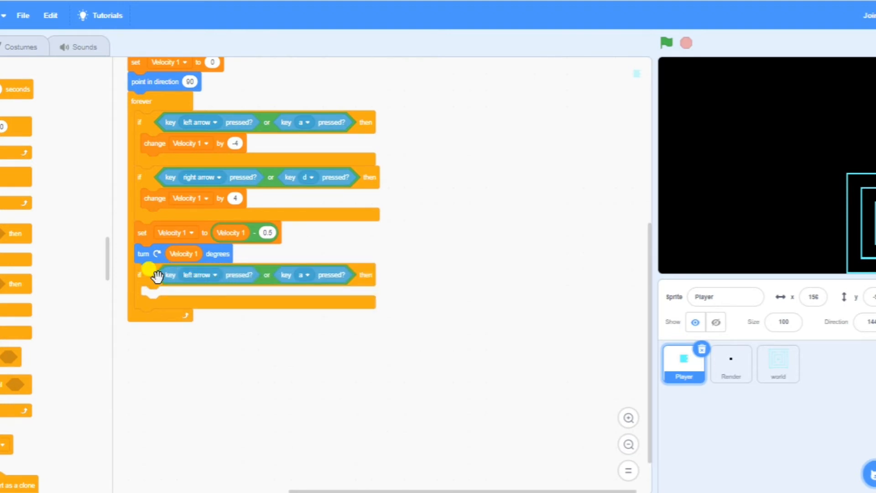
mouse_move(207, 276)
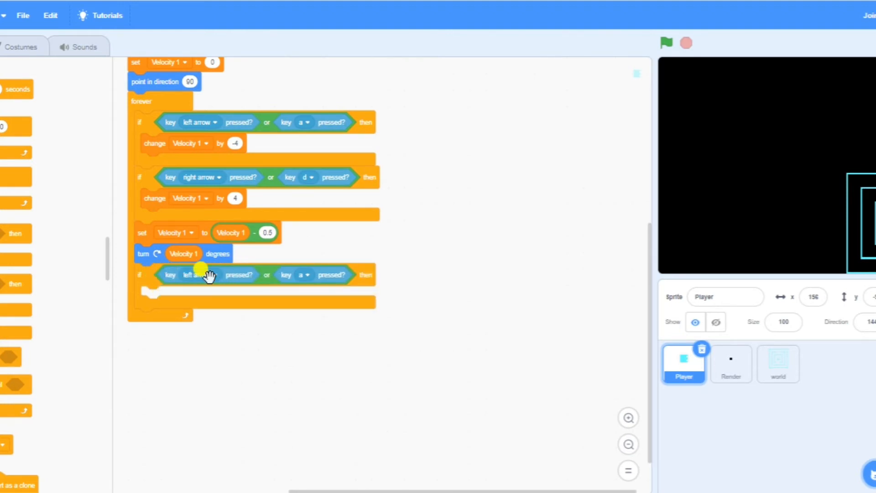
click(198, 275)
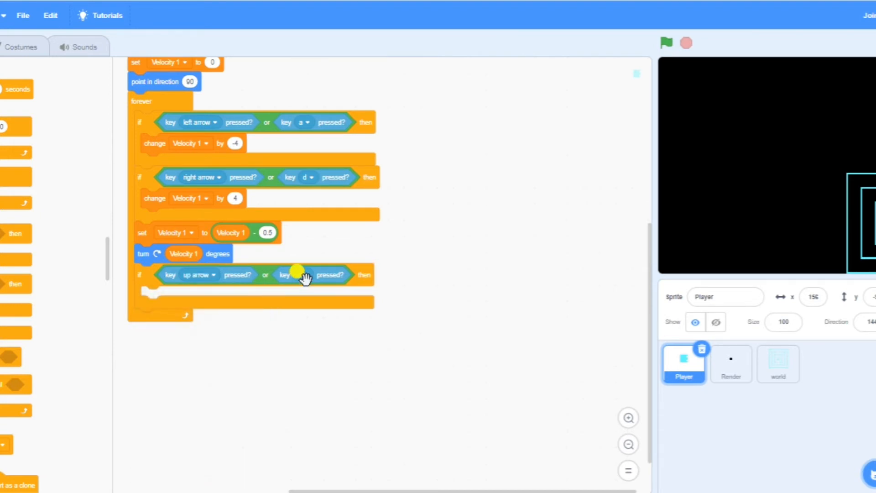
click(302, 275)
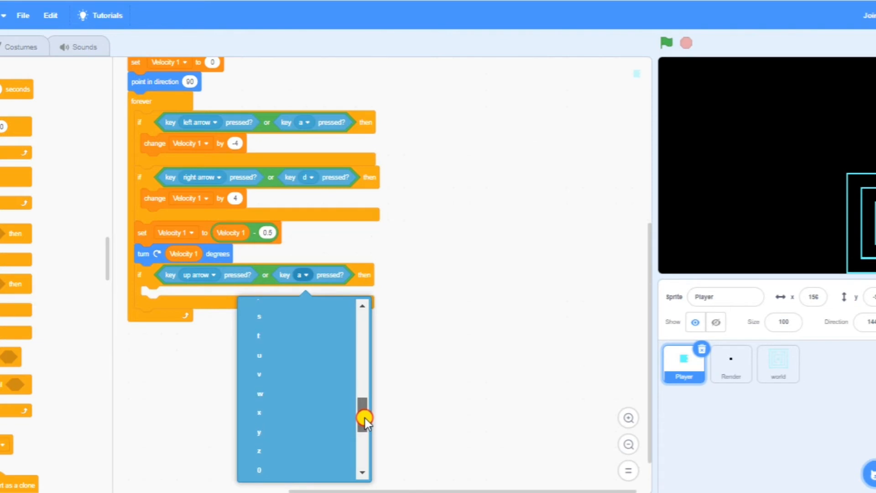
click(259, 393)
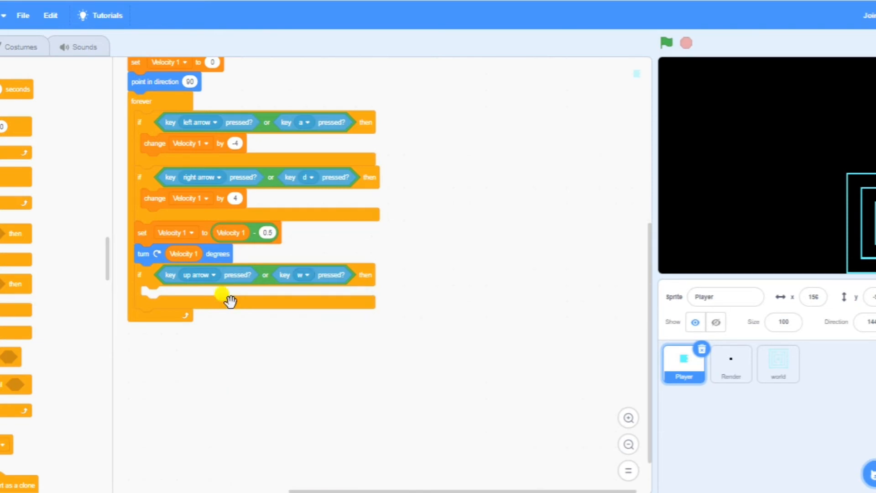
mouse_move(123, 303)
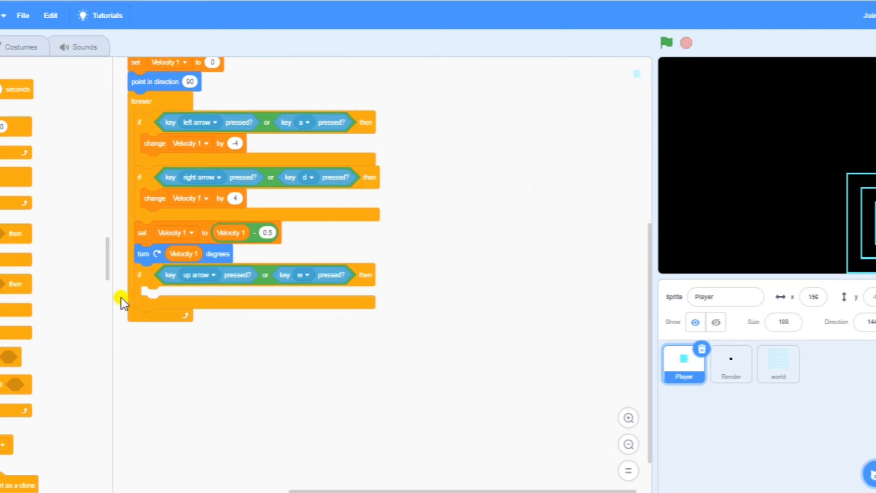
mouse_move(159, 224)
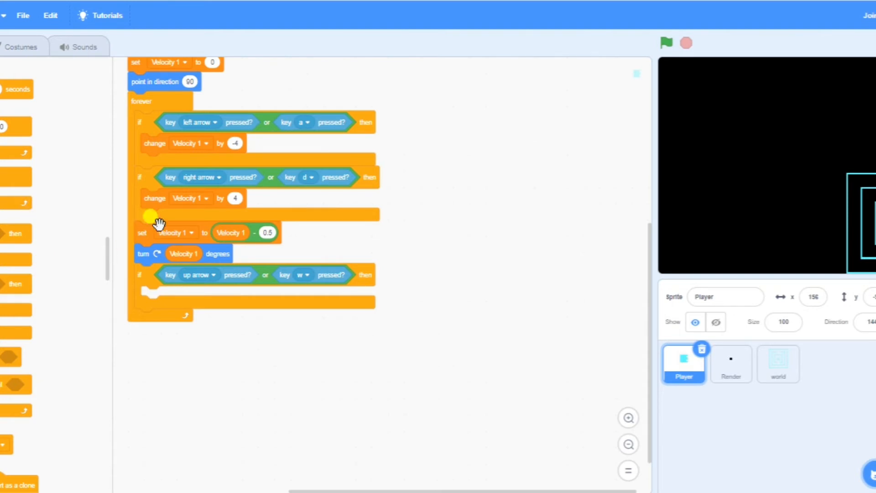
Add change Velocity 2 by -1 for up/w and a copied if below for down/s changing it by 1.
right_click(156, 217)
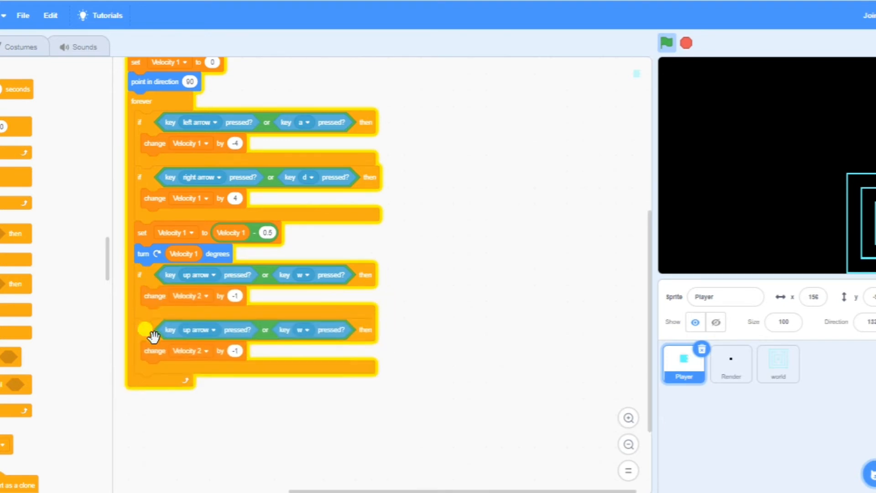
click(197, 330)
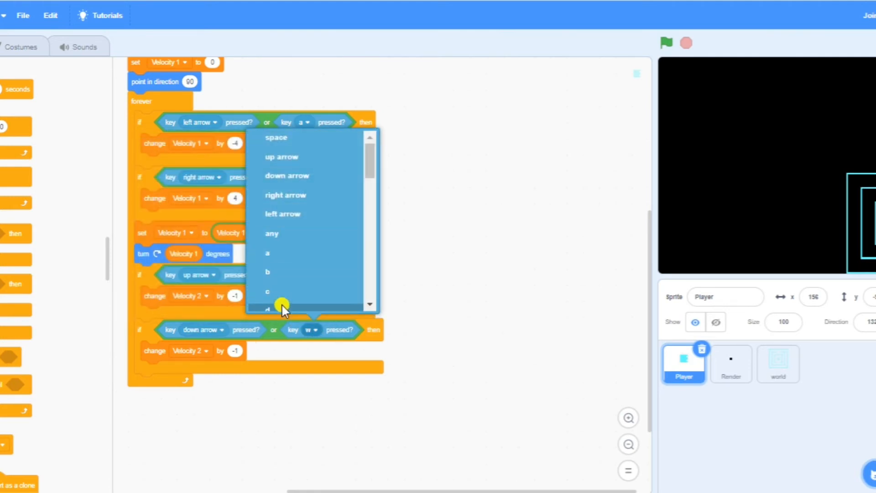
scroll(down, 3)
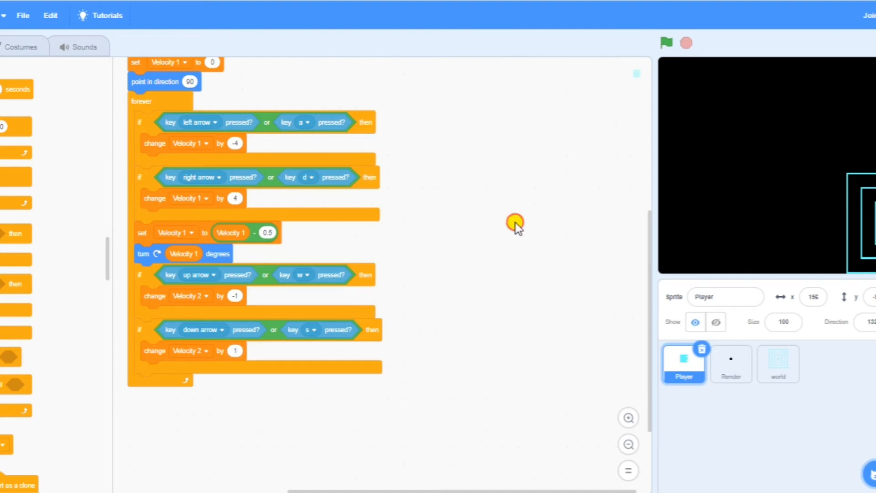
mouse_move(358, 358)
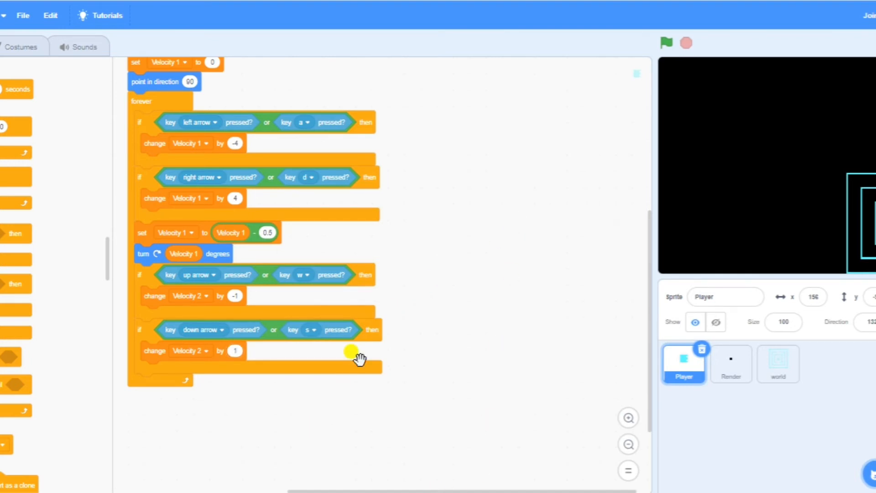
mouse_move(360, 151)
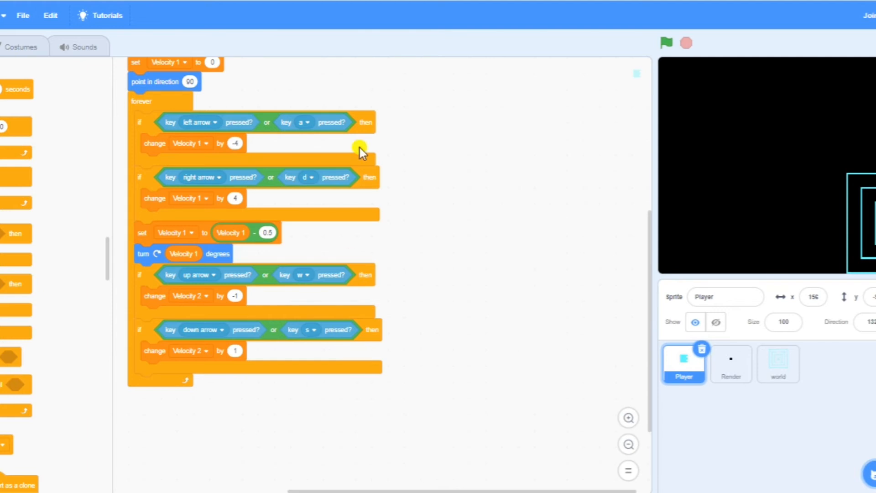
mouse_move(140, 237)
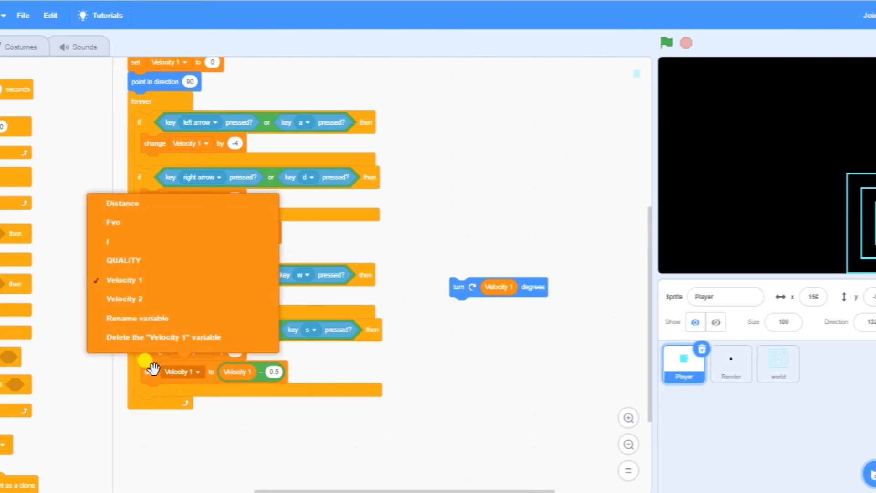
Point the moved set block and its reporter at Velocity 2.
click(124, 280)
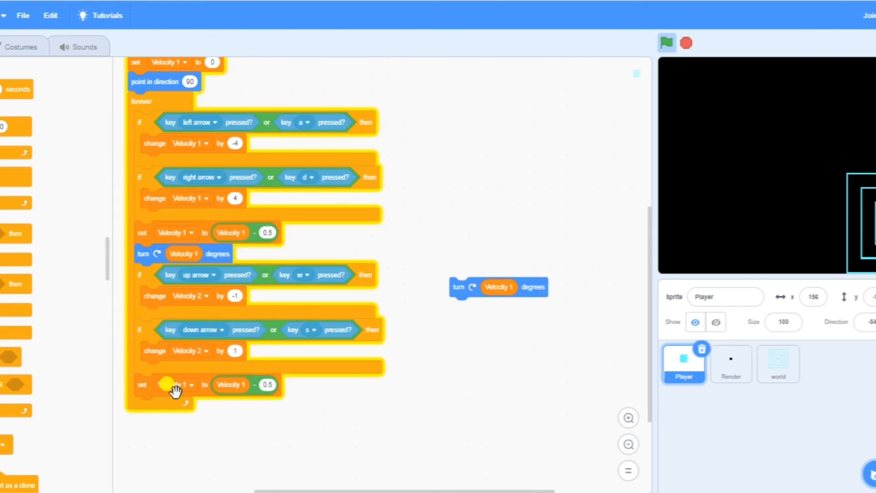
click(176, 384)
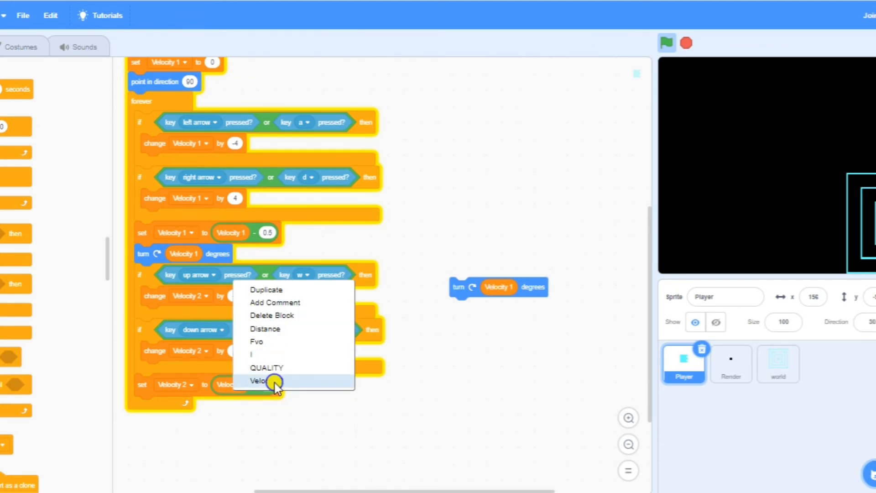
click(267, 382)
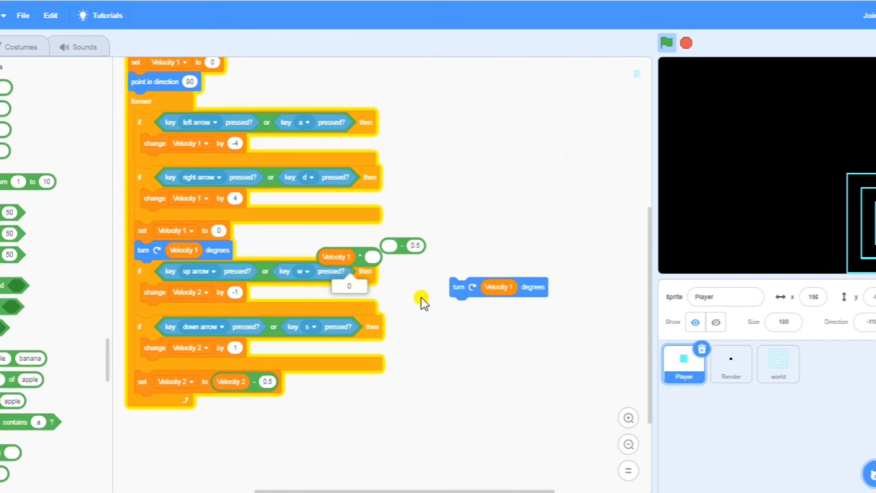
mouse_move(358, 257)
text(0.5)
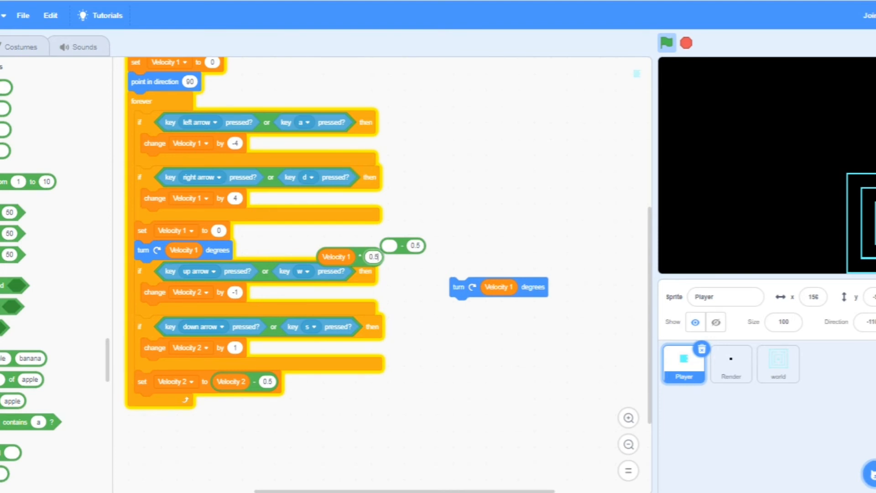
Replace the variable in the Velocity 2 formula with QUALITY times 0.5.
right_click(366, 268)
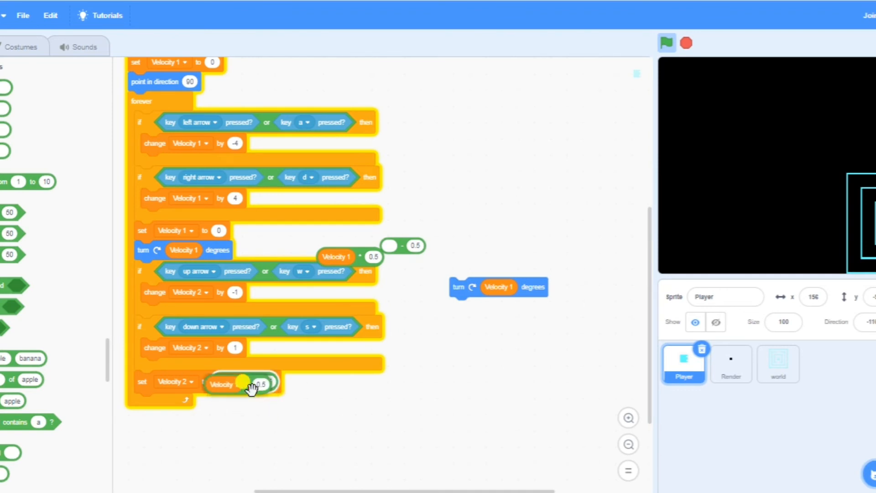
right_click(242, 384)
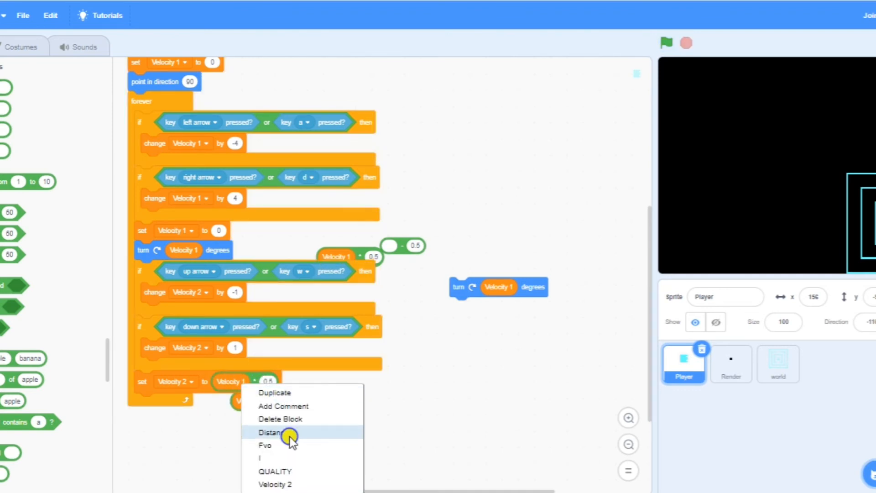
click(274, 471)
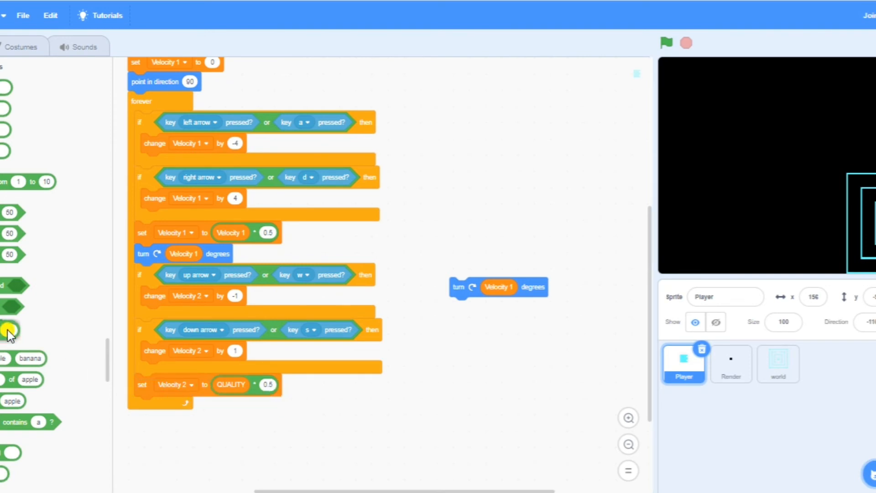
mouse_move(530, 277)
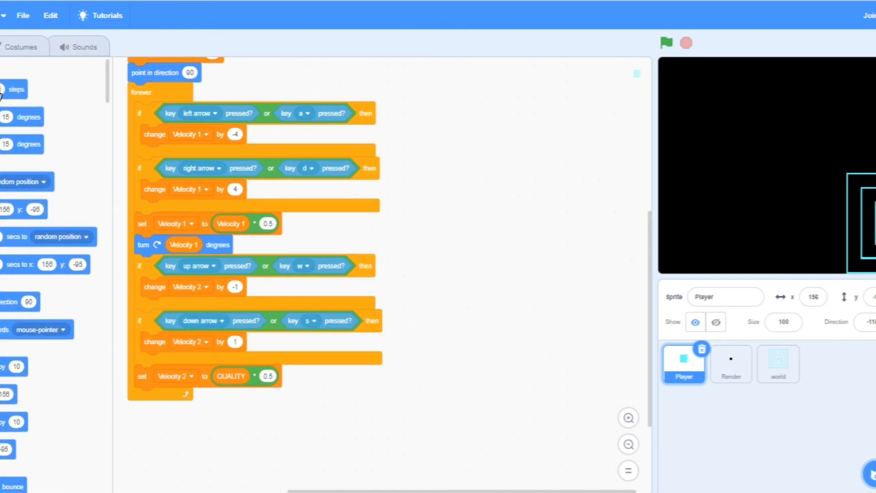
mouse_move(12, 136)
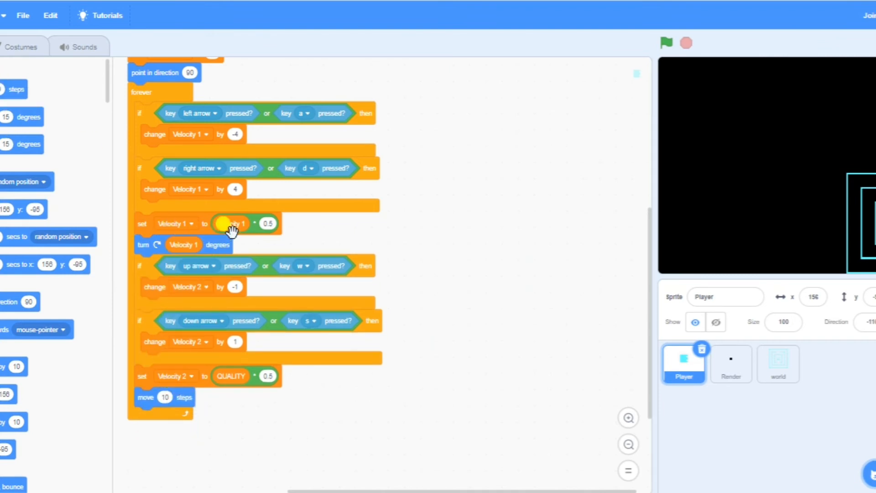
Make the new move block move Velocity 2 steps using a copied reporter.
right_click(229, 223)
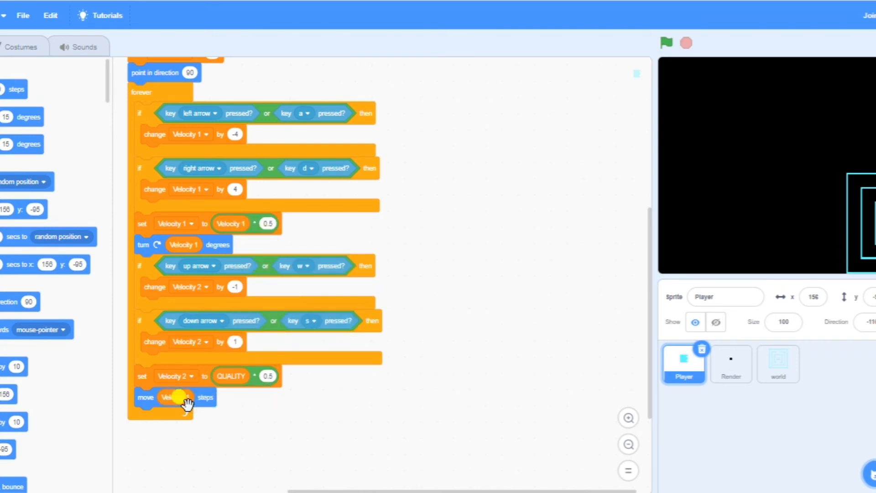
click(173, 397)
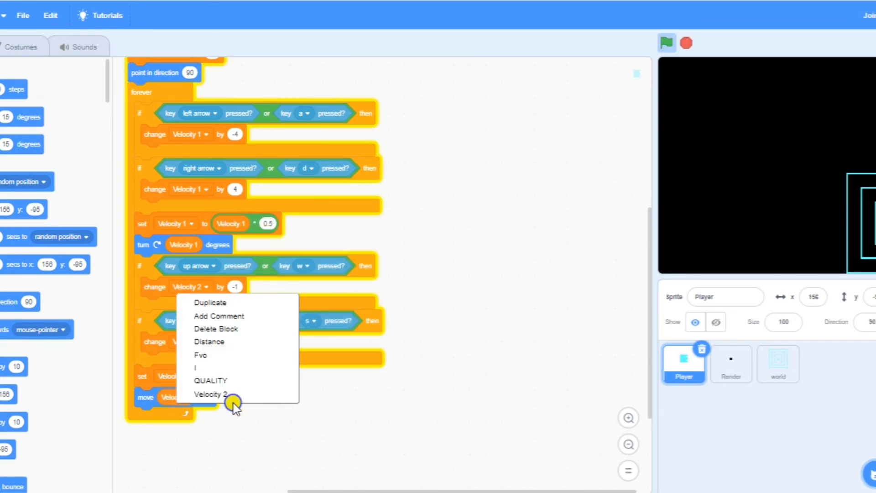
click(211, 380)
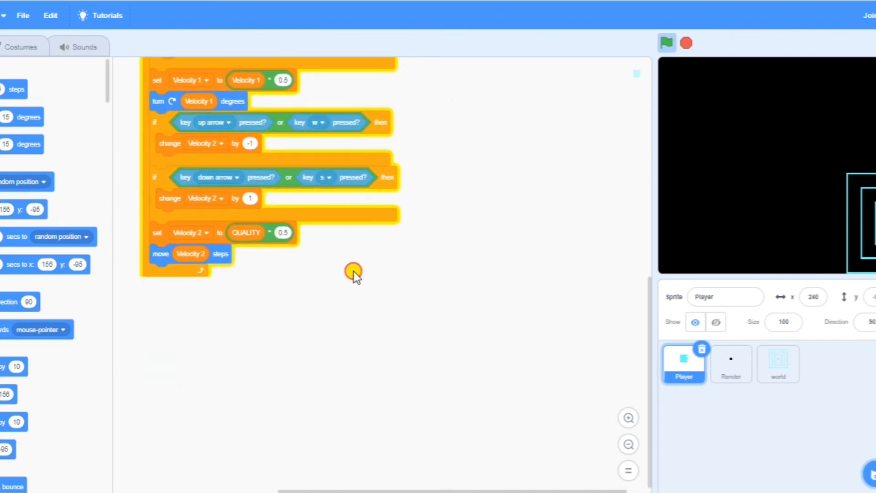
mouse_move(811, 258)
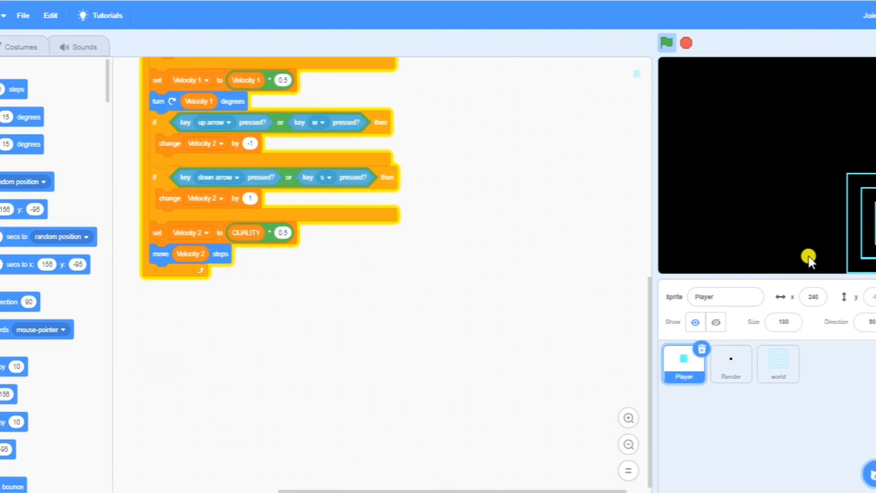
mouse_move(96, 174)
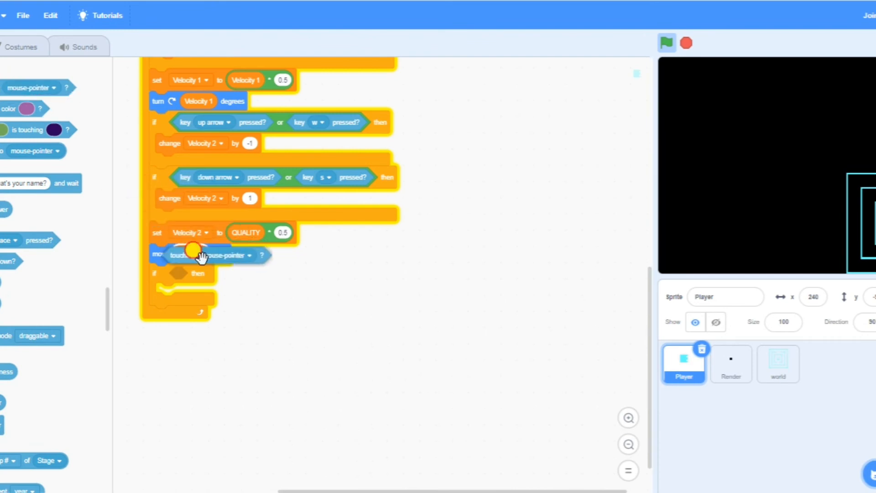
Make the if check touching world and place a move 0 minus Velocity 2 steps inside.
click(231, 273)
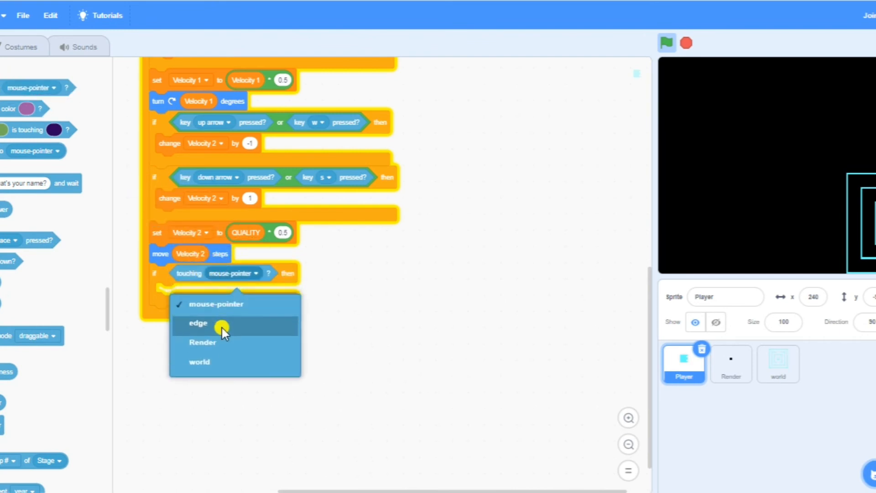
click(200, 361)
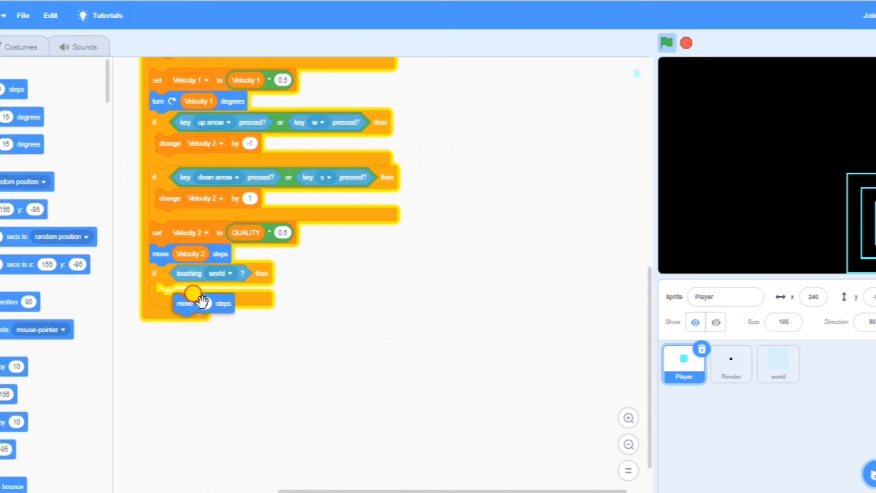
click(193, 293)
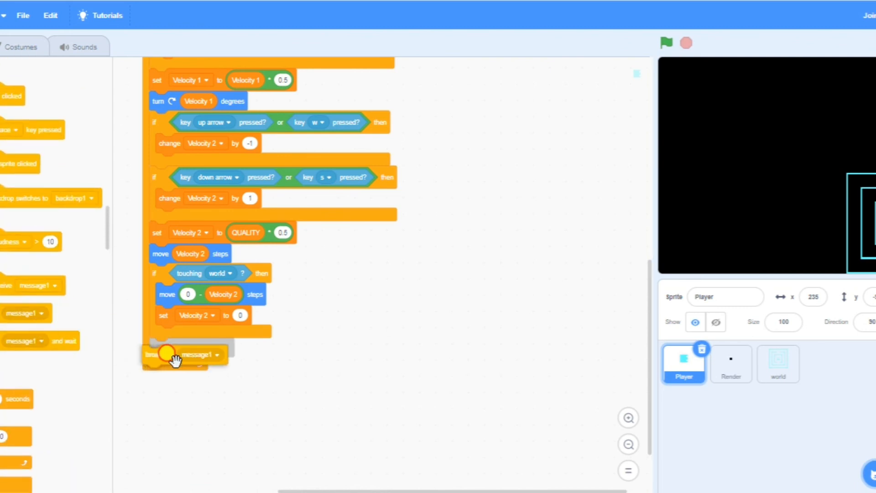
Create and confirm a new broadcast message named Move.
click(217, 354)
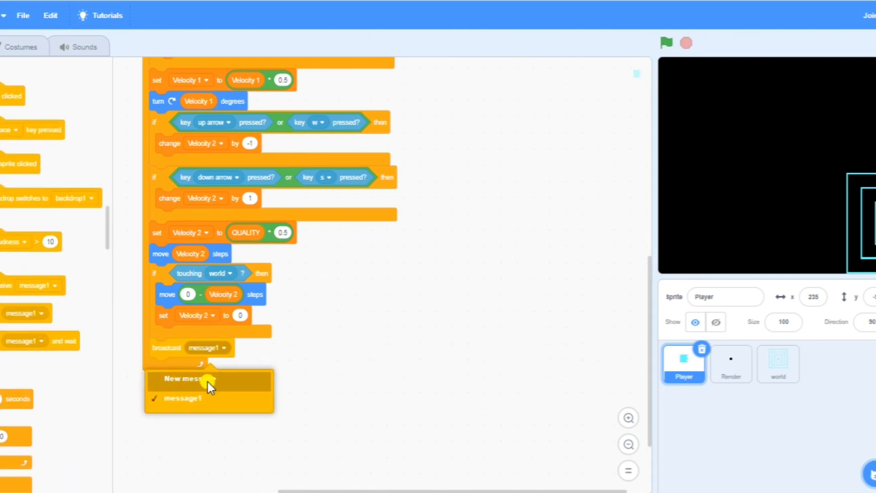
click(180, 378)
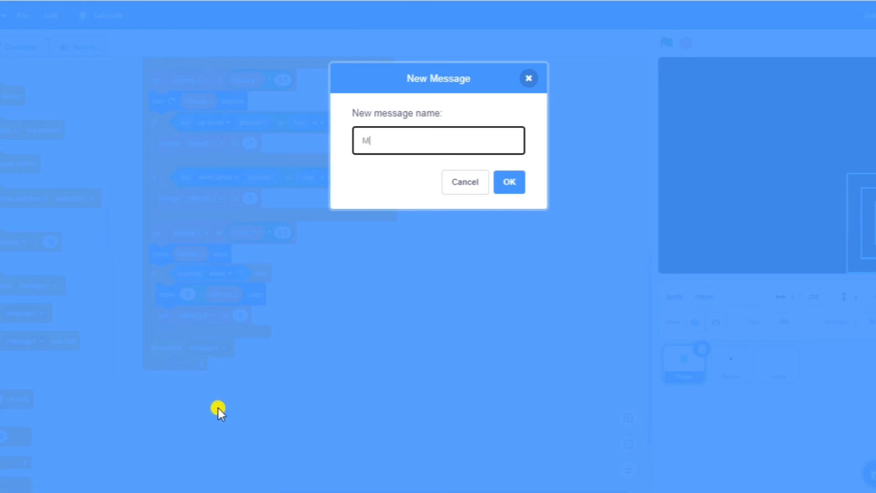
click(509, 182)
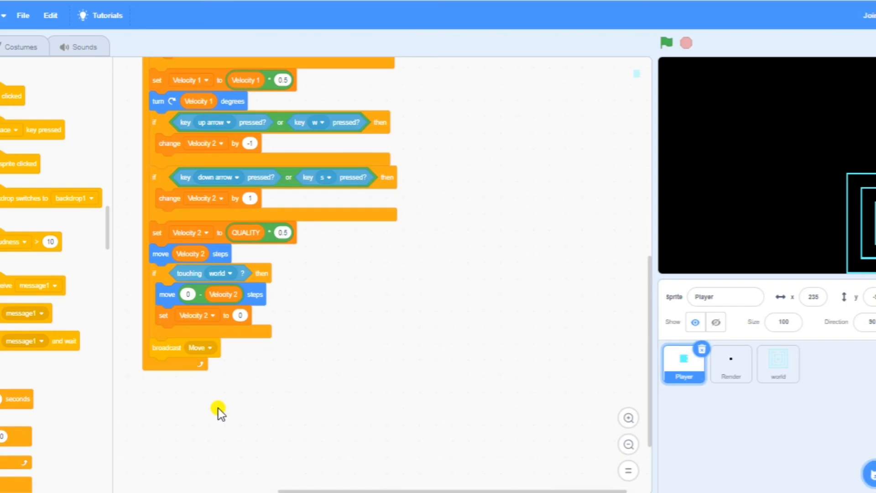
mouse_move(611, 185)
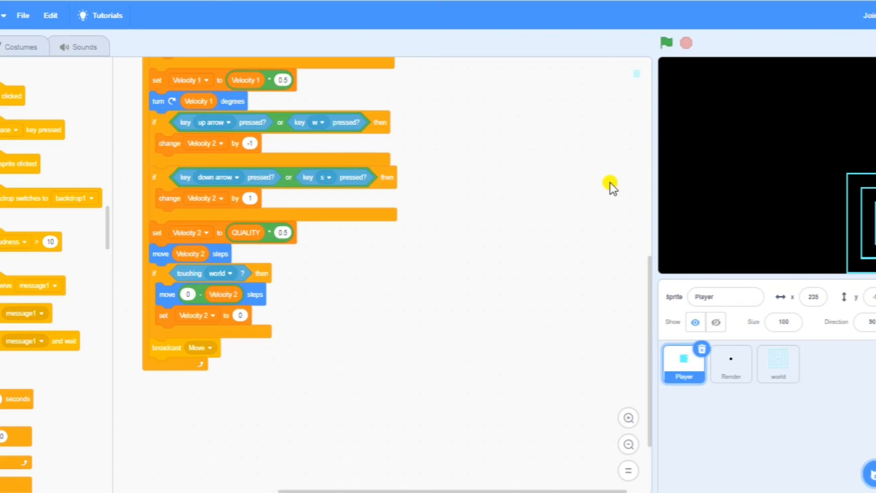
mouse_move(701, 201)
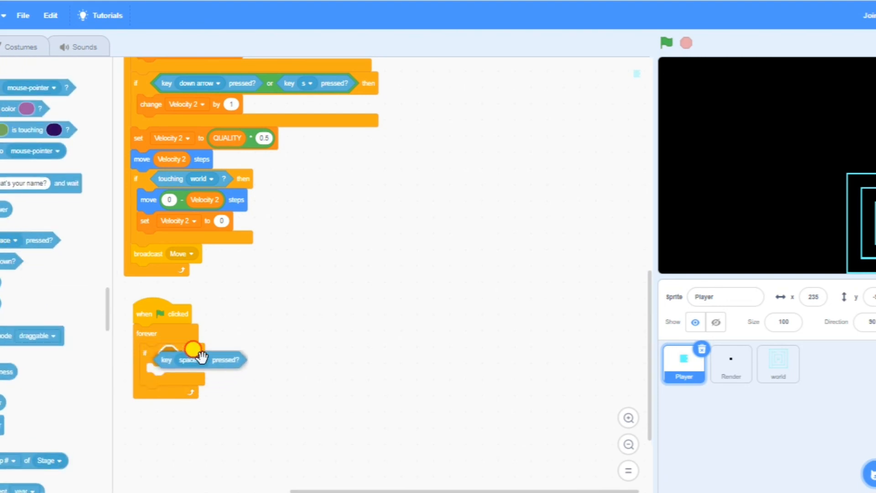
Keep space as the watched key in the if-else and choose ghost as the graphic effect set to 0.
click(194, 359)
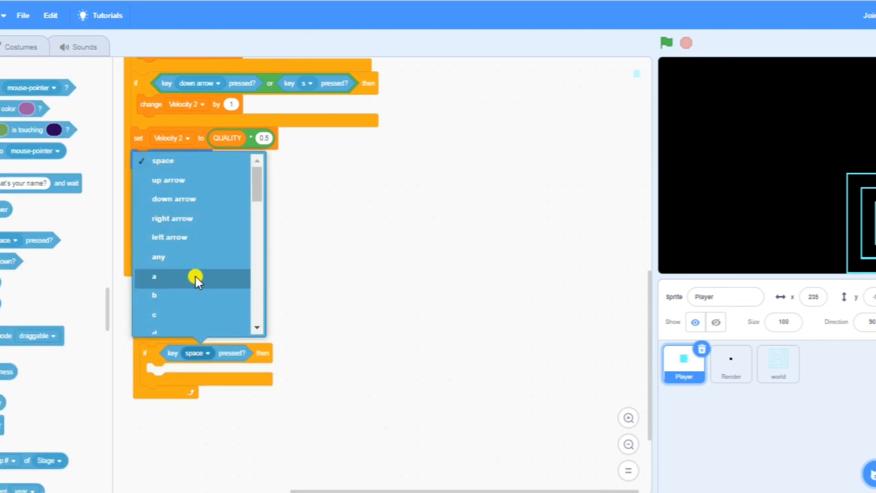
mouse_move(248, 165)
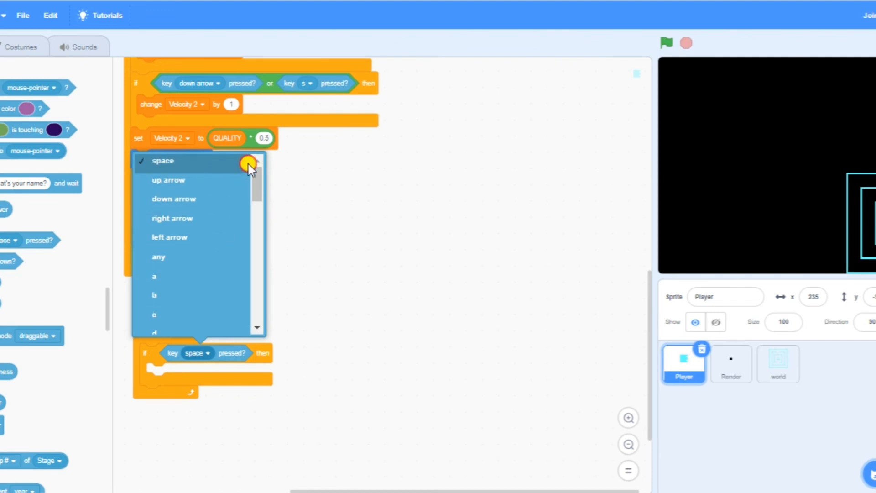
click(163, 161)
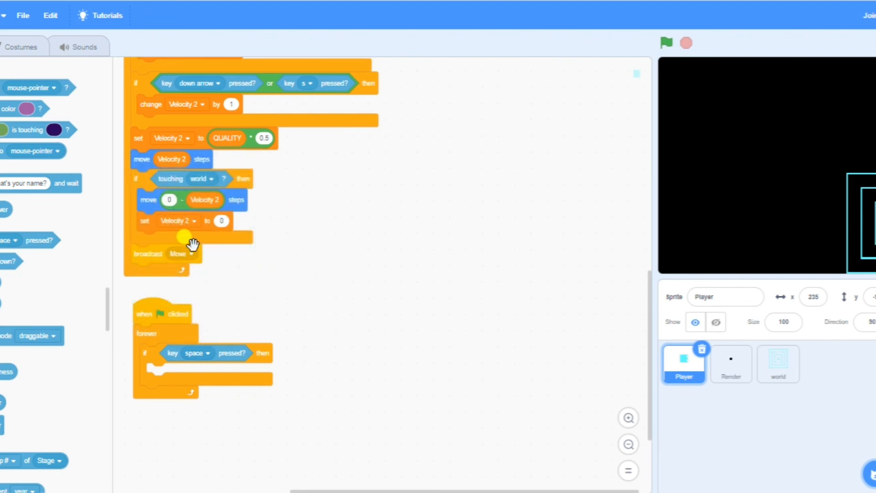
mouse_move(3, 295)
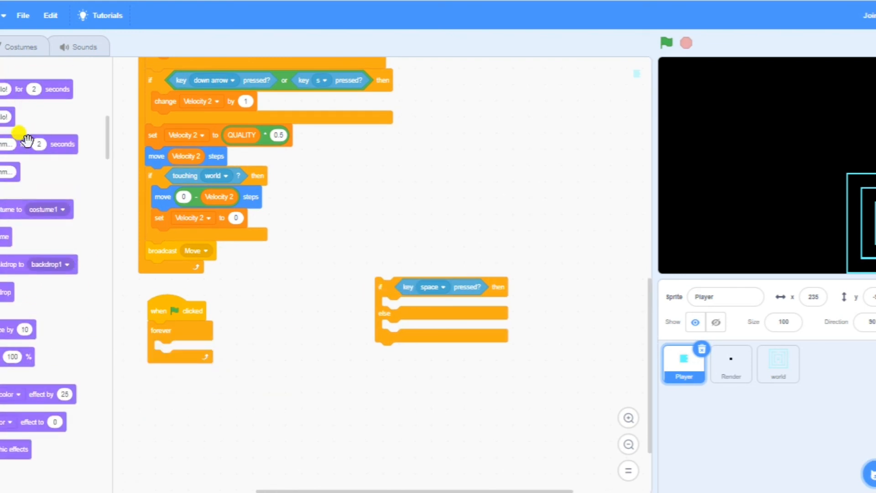
scroll(down, 3)
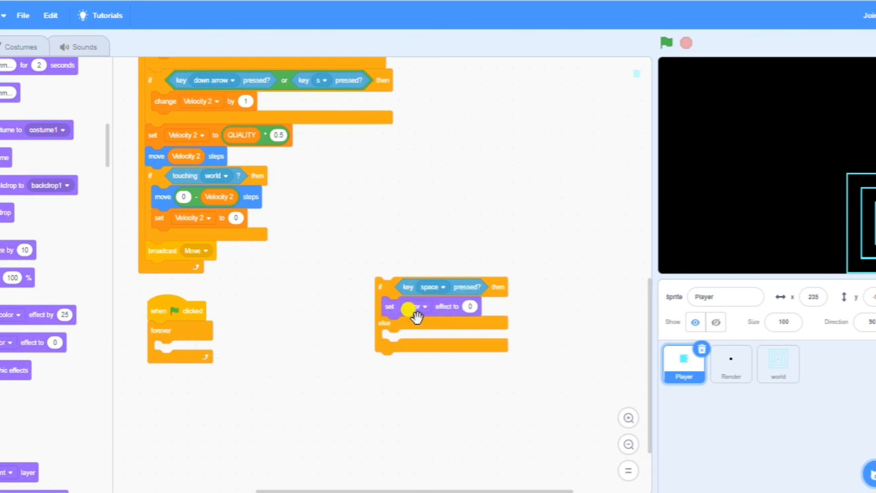
click(414, 306)
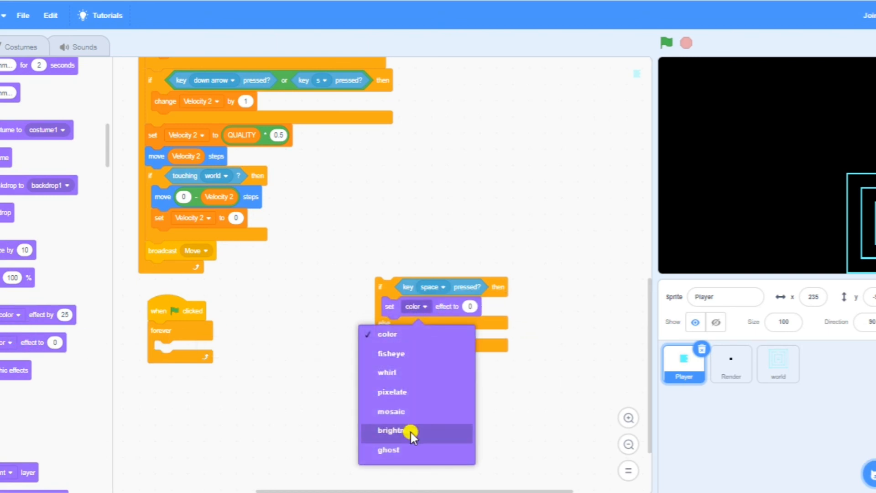
click(388, 450)
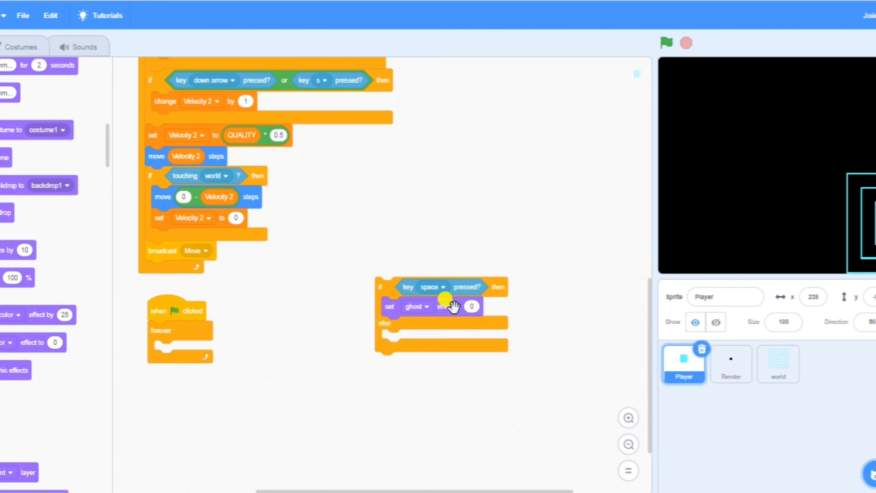